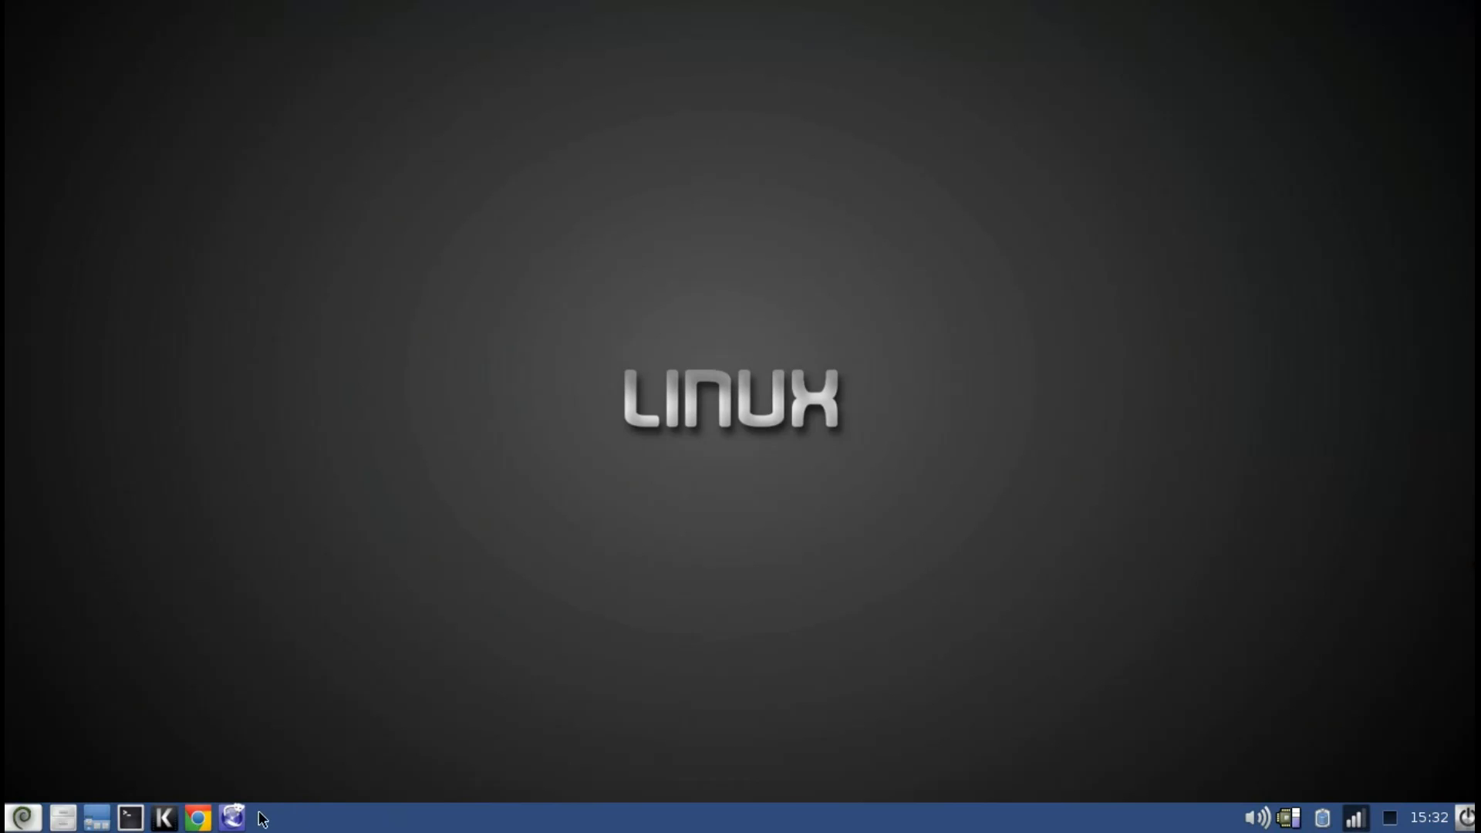
Launch the Iceweasel web browser from the taskbar.
left_click(230, 817)
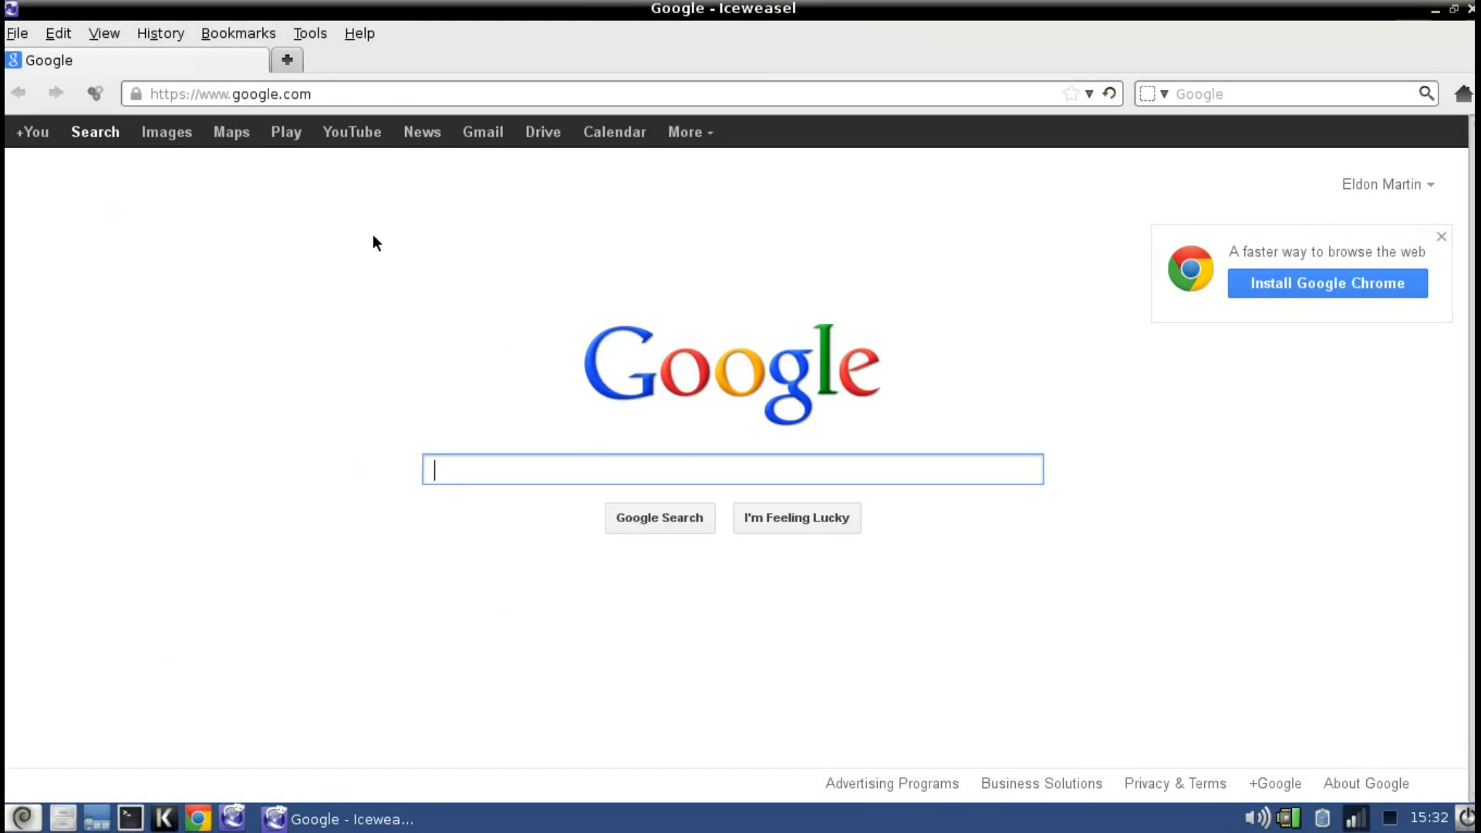
type("www.")
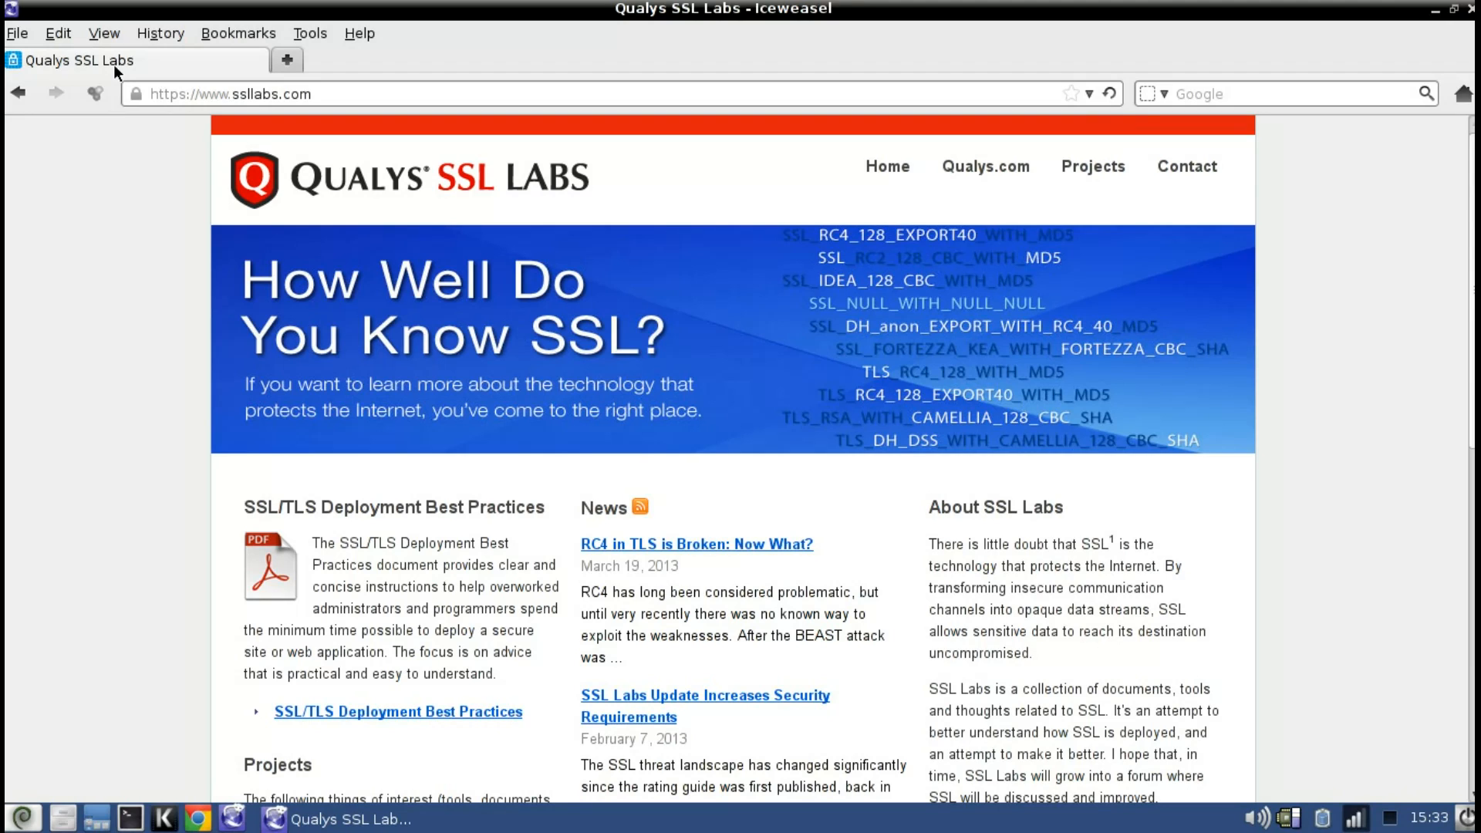
mouse_move(603, 98)
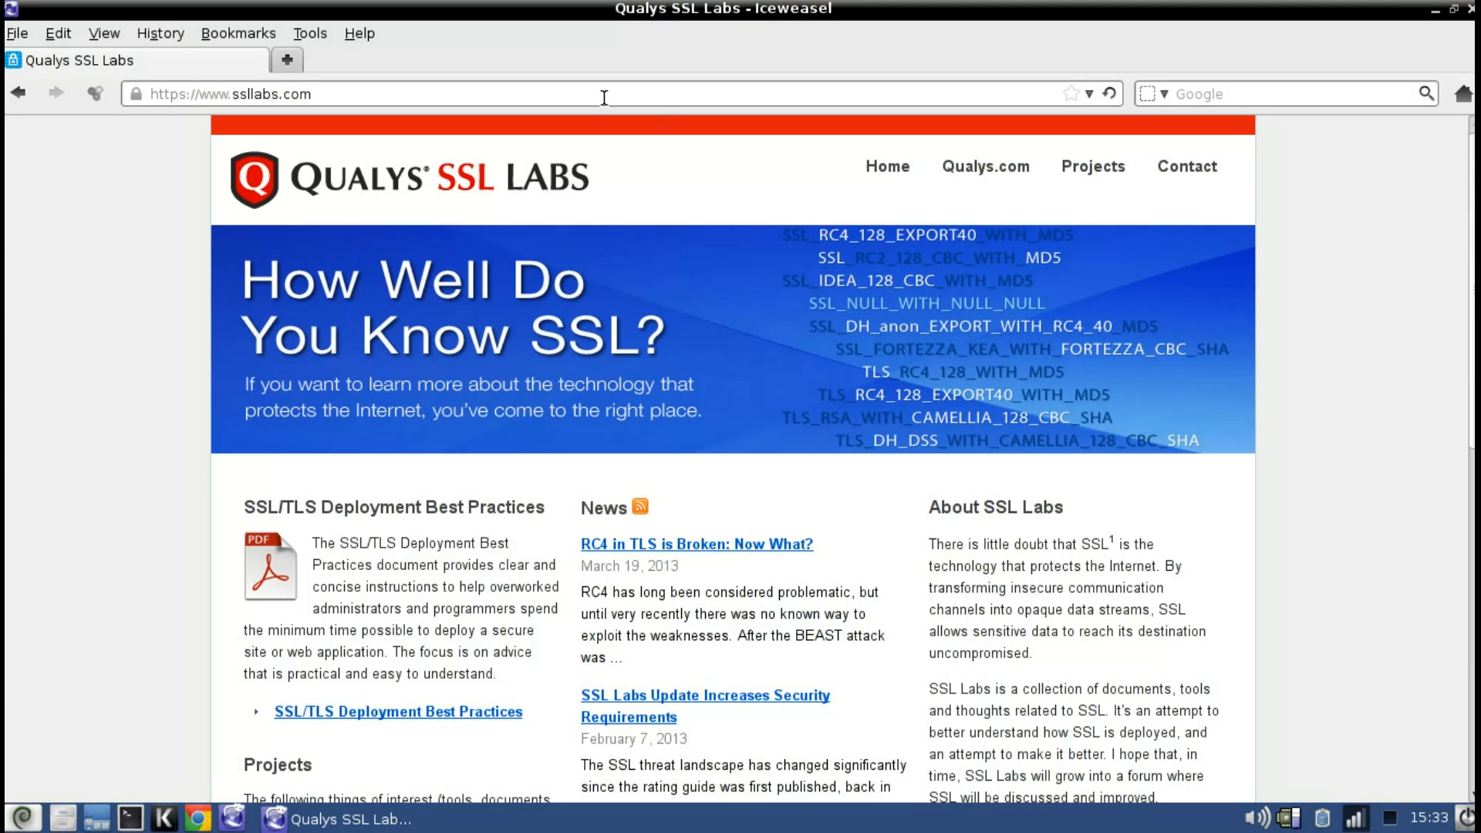
Reach the Projects list and go to the SSL Server Test page.
scroll("down", 3)
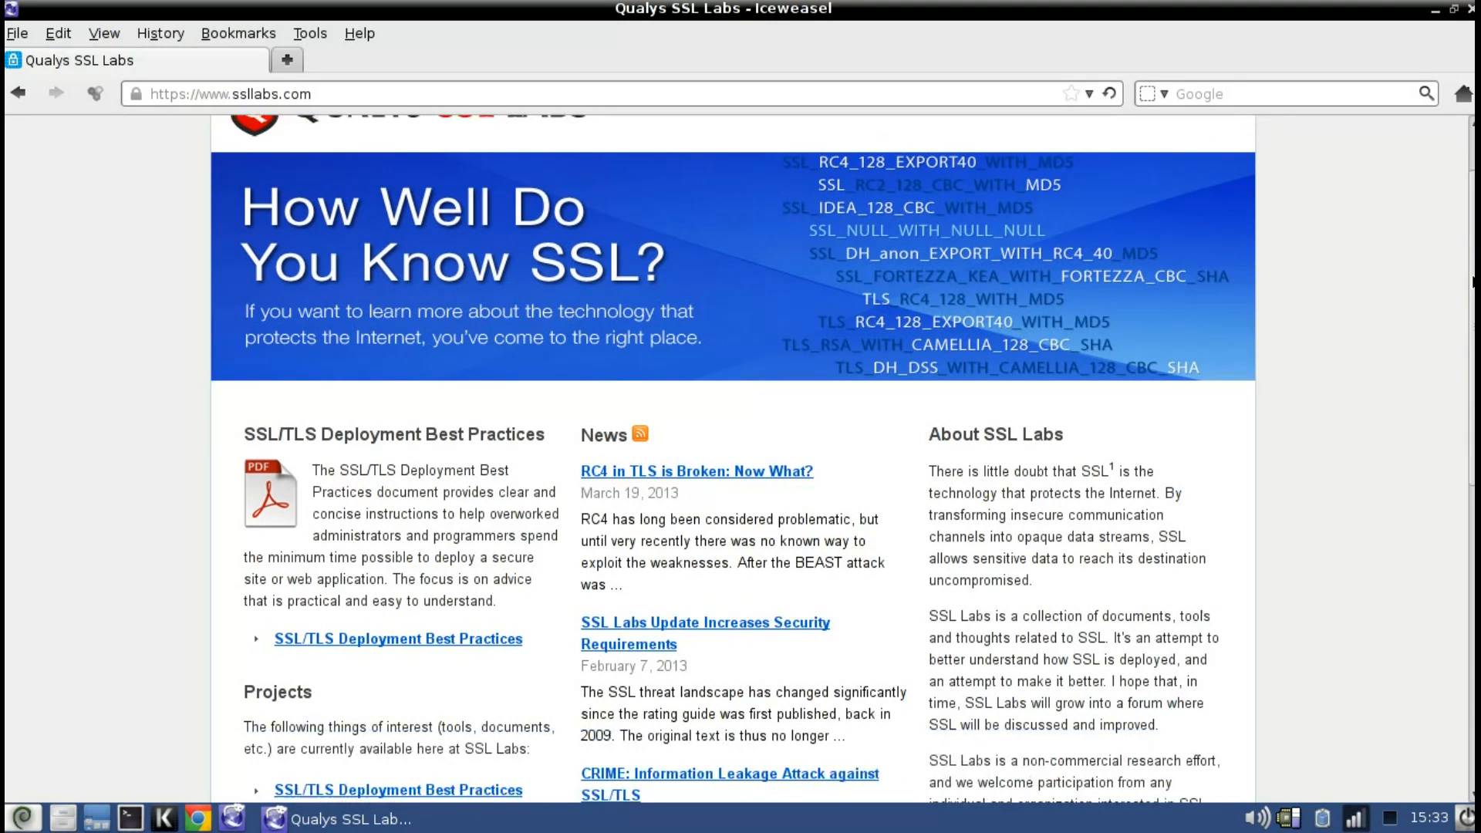
scroll("down", 3)
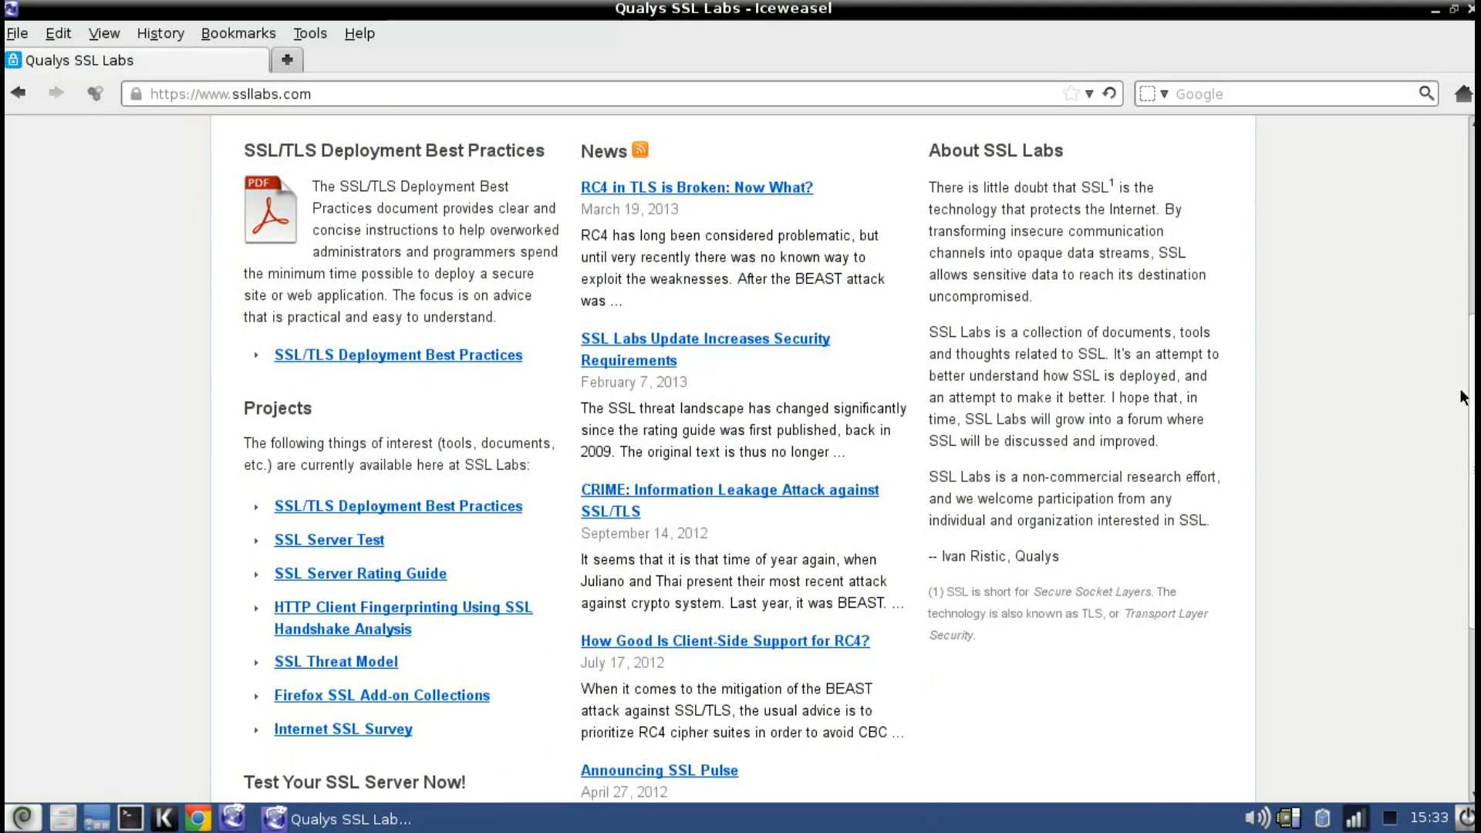
mouse_move(367, 542)
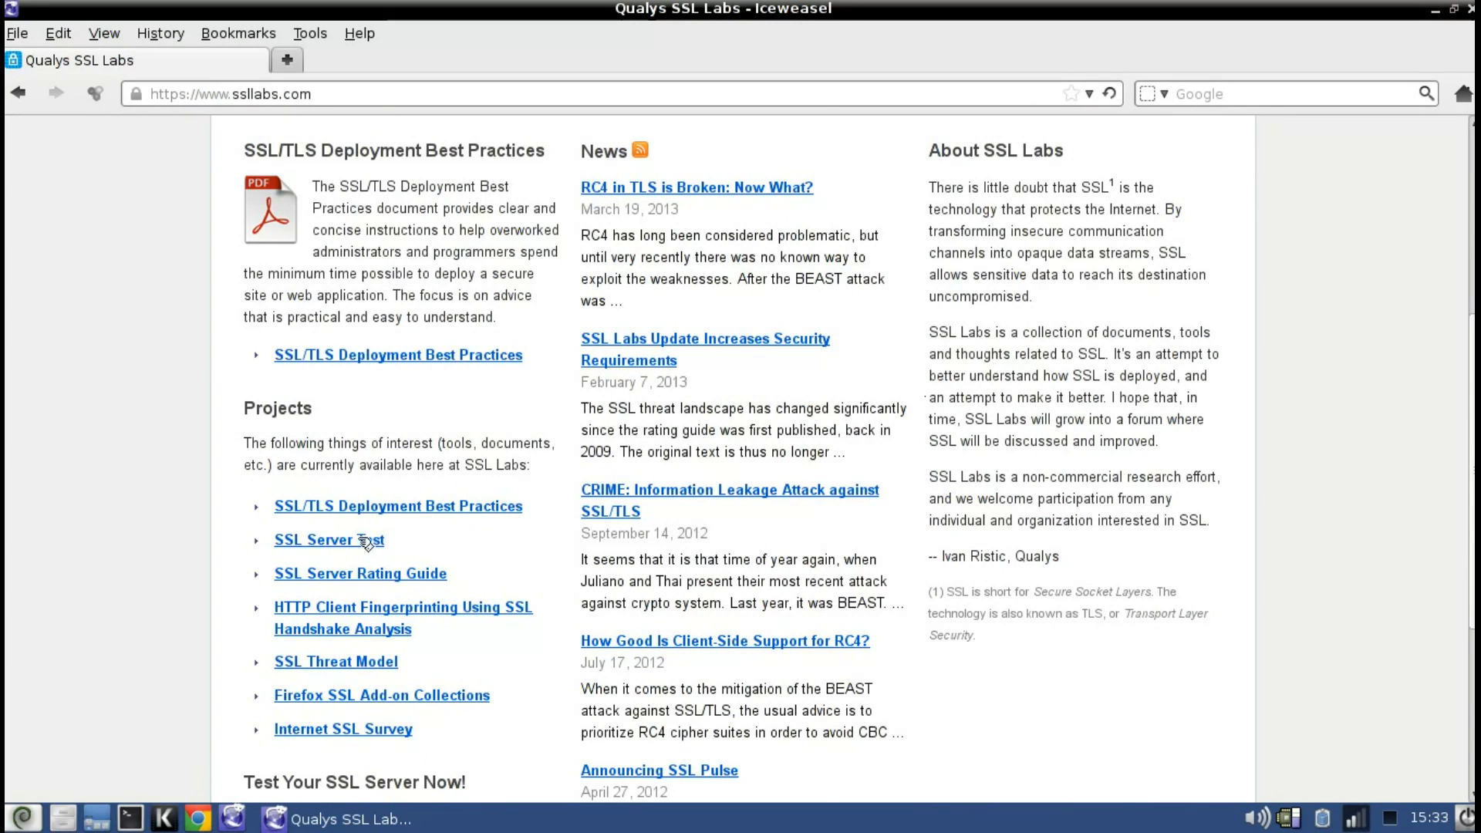
left_click(327, 540)
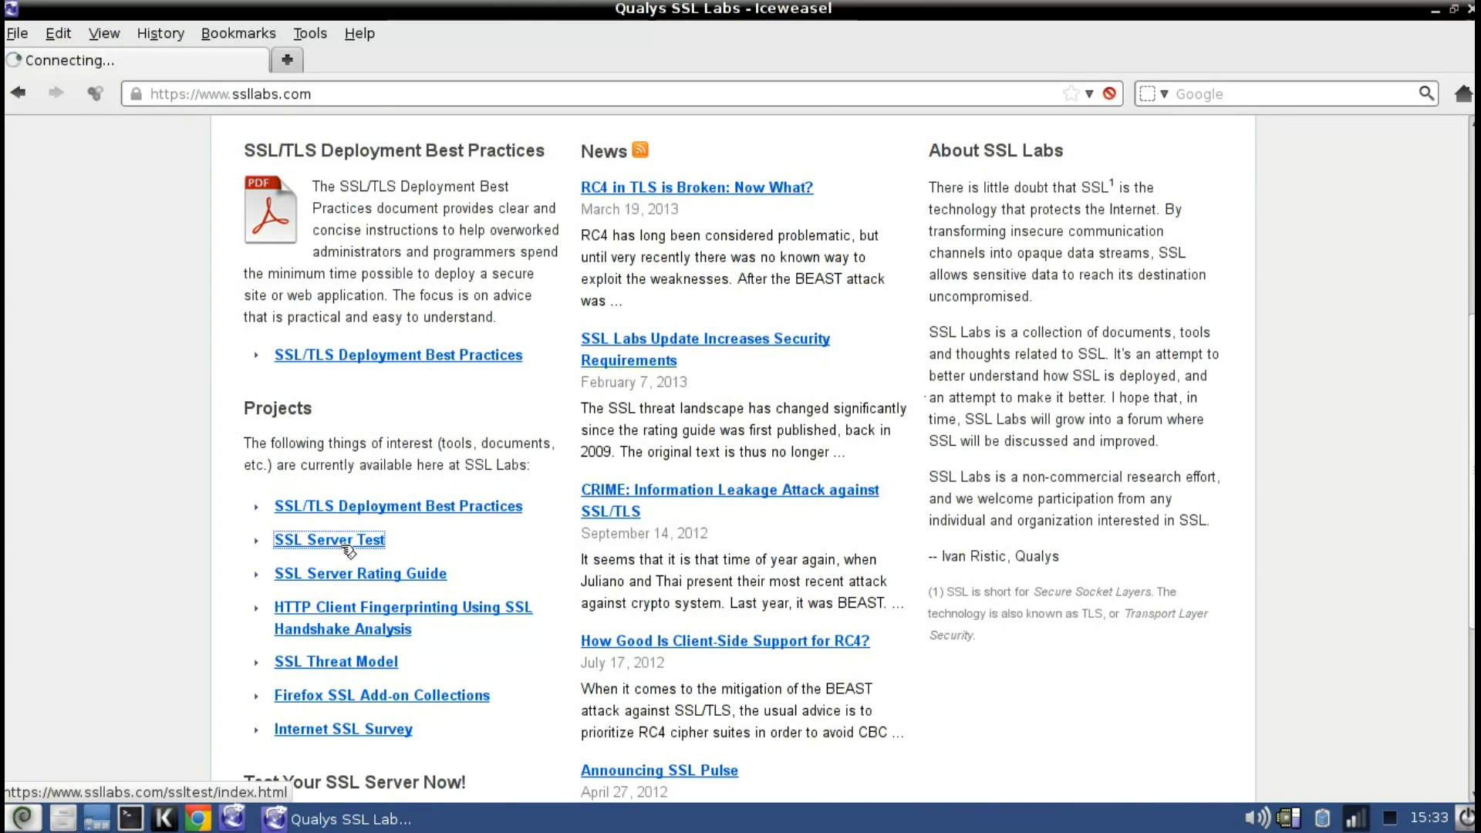
Submit apps.greatcove.com for testing with results hidden from the public boards.
left_click(329, 540)
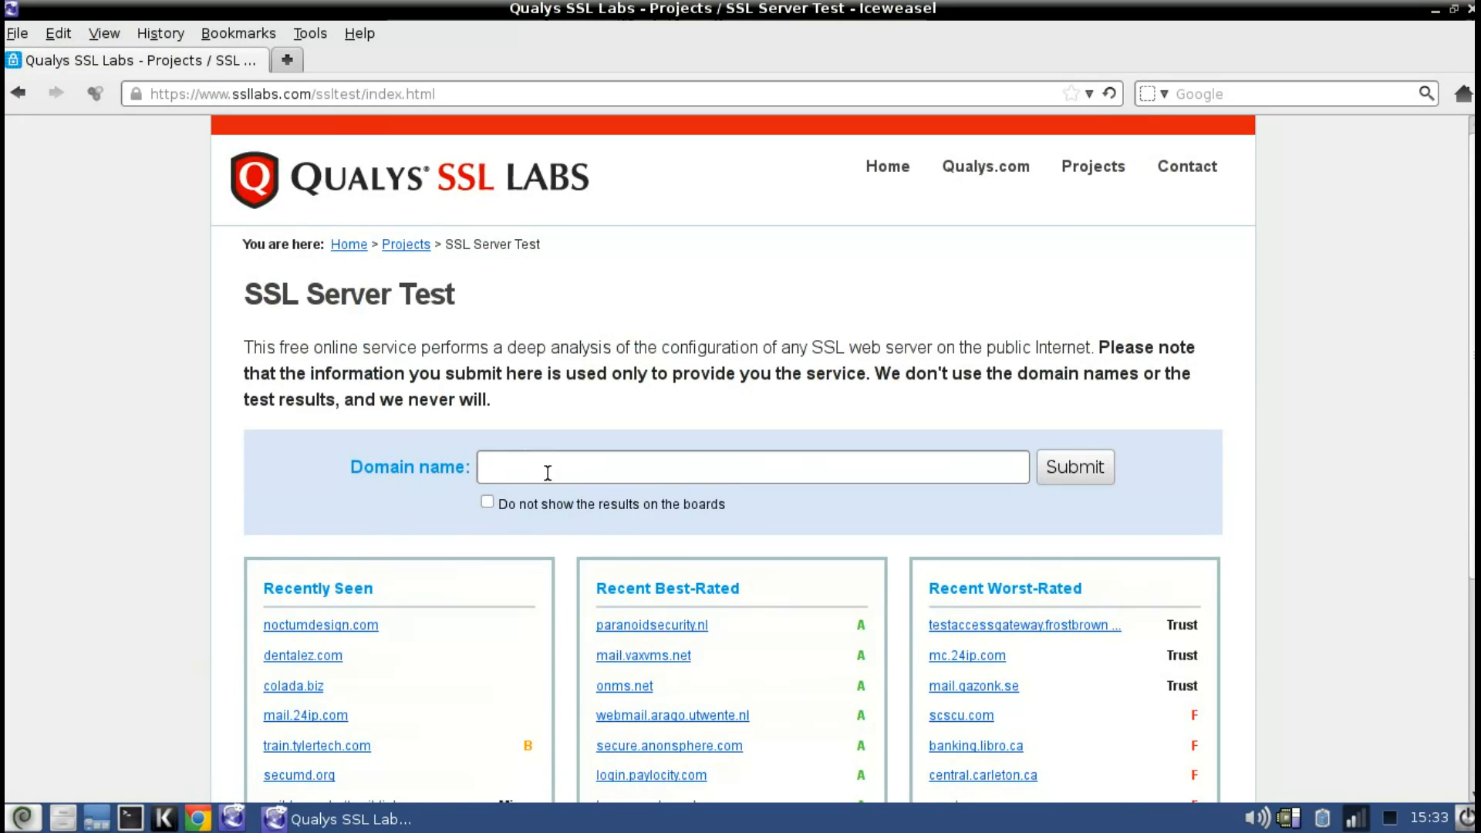
type("apps")
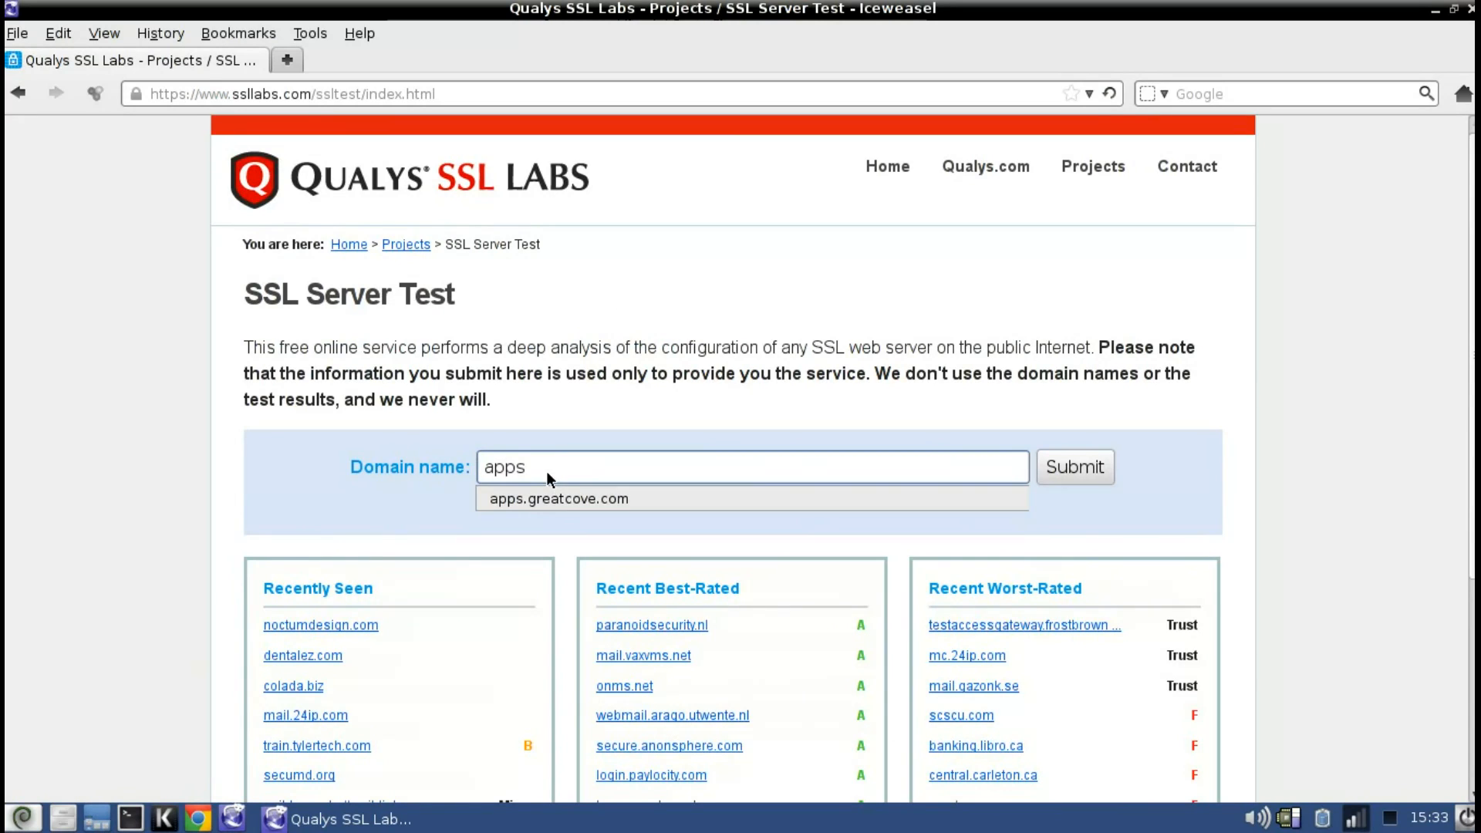
left_click(557, 498)
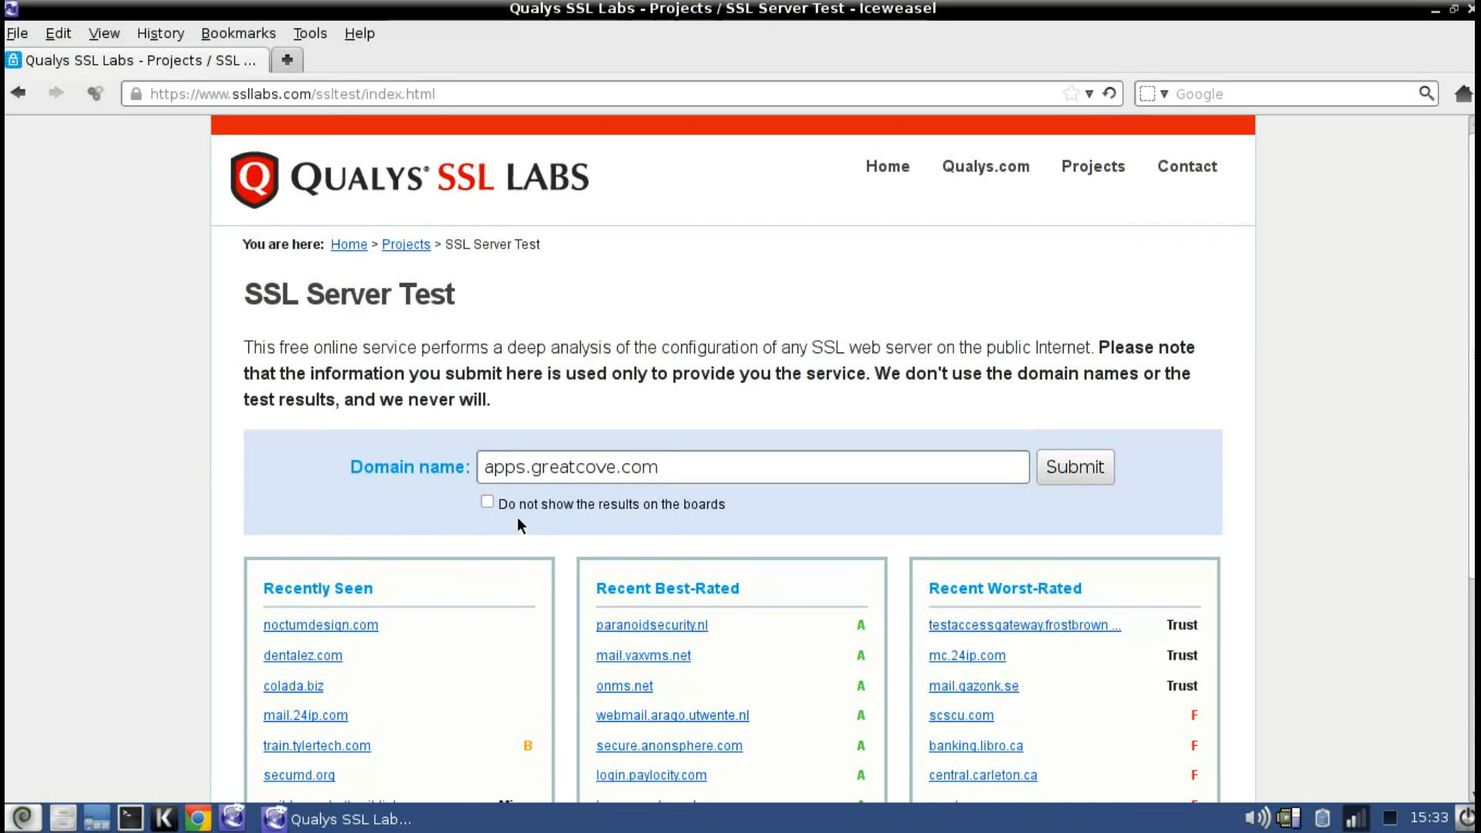
left_click(488, 501)
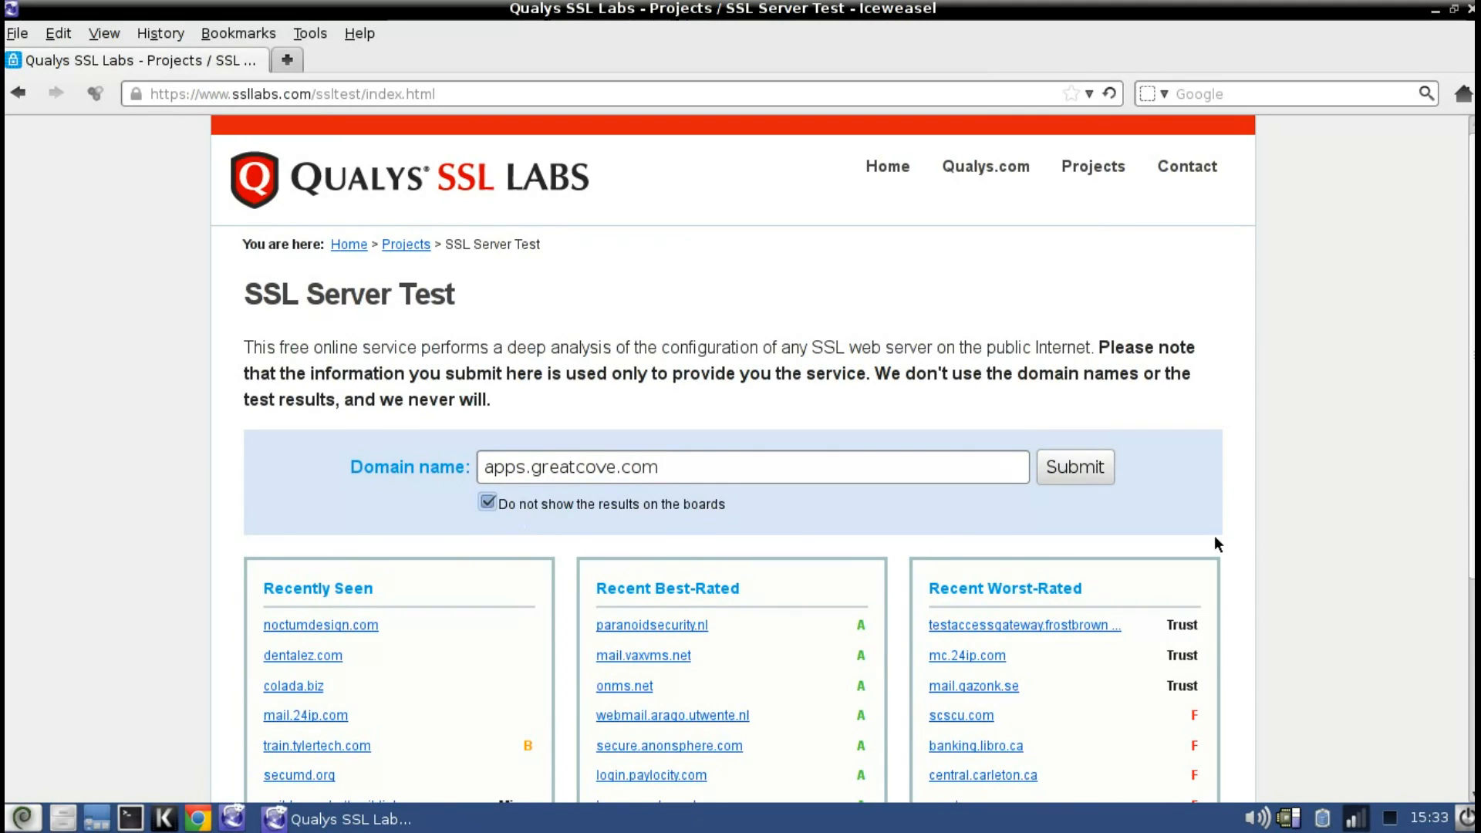
scroll("down", 3)
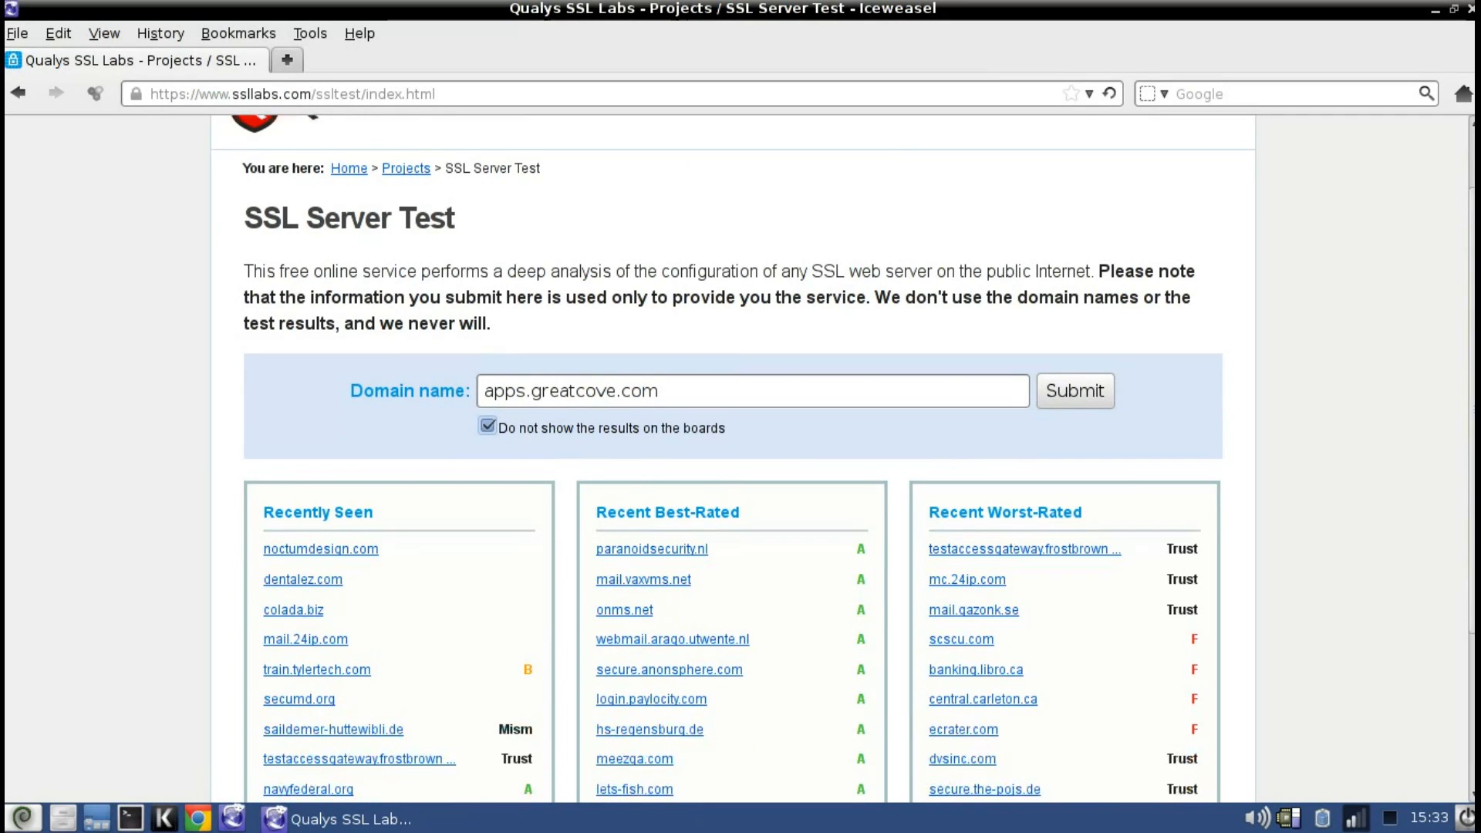
scroll("down", 3)
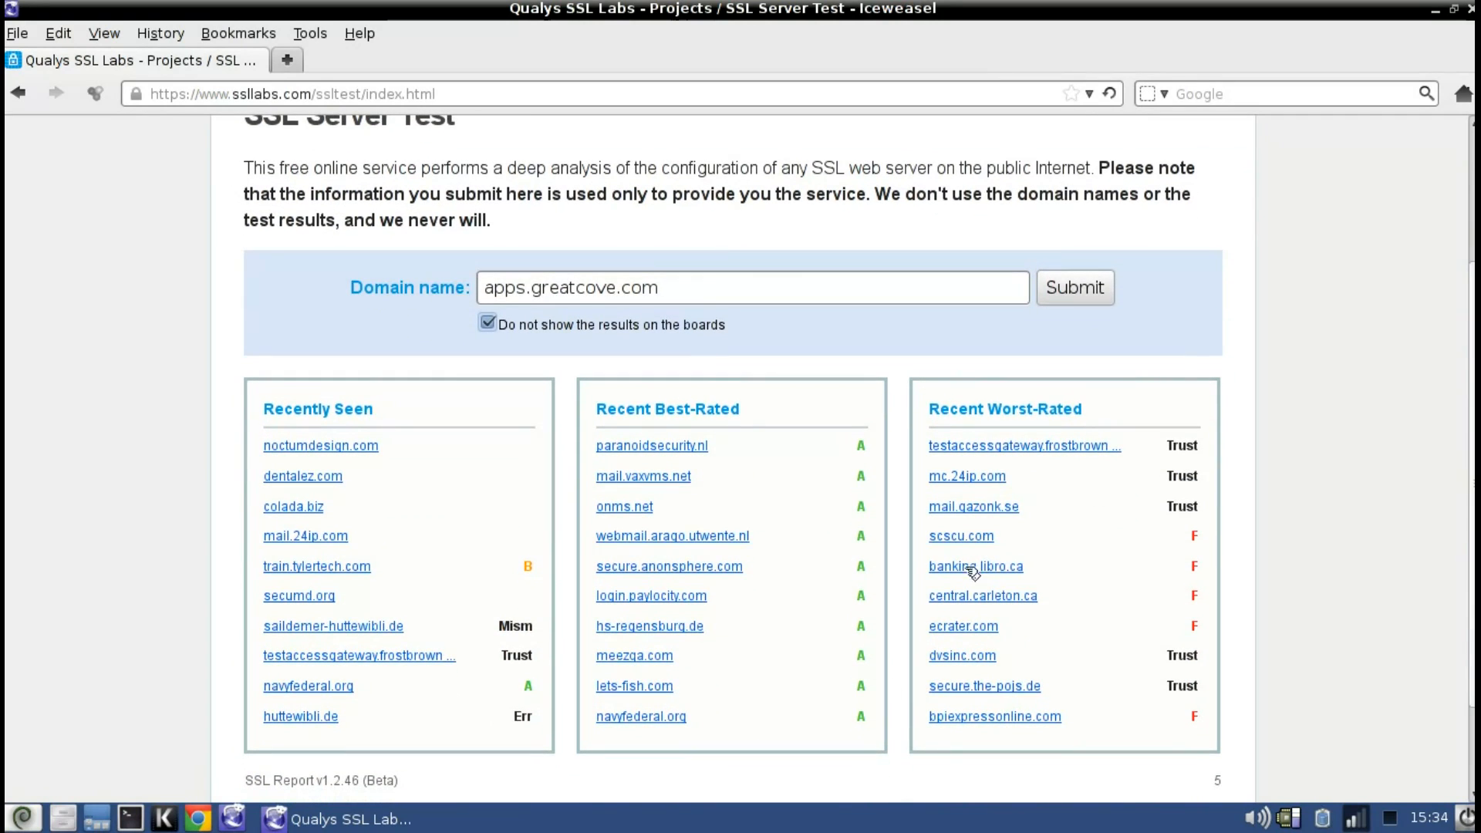
mouse_move(1029, 577)
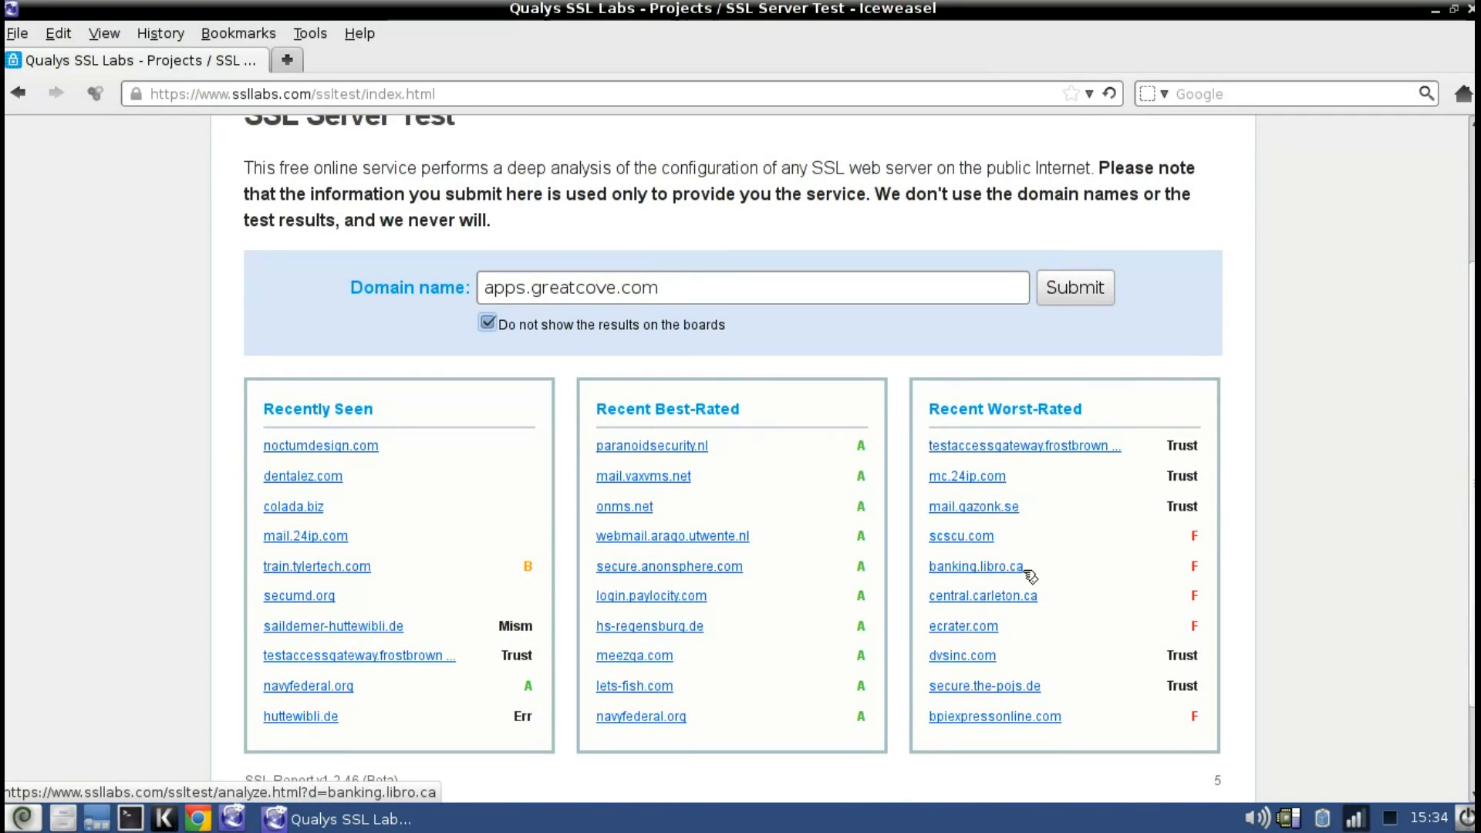
mouse_move(634, 369)
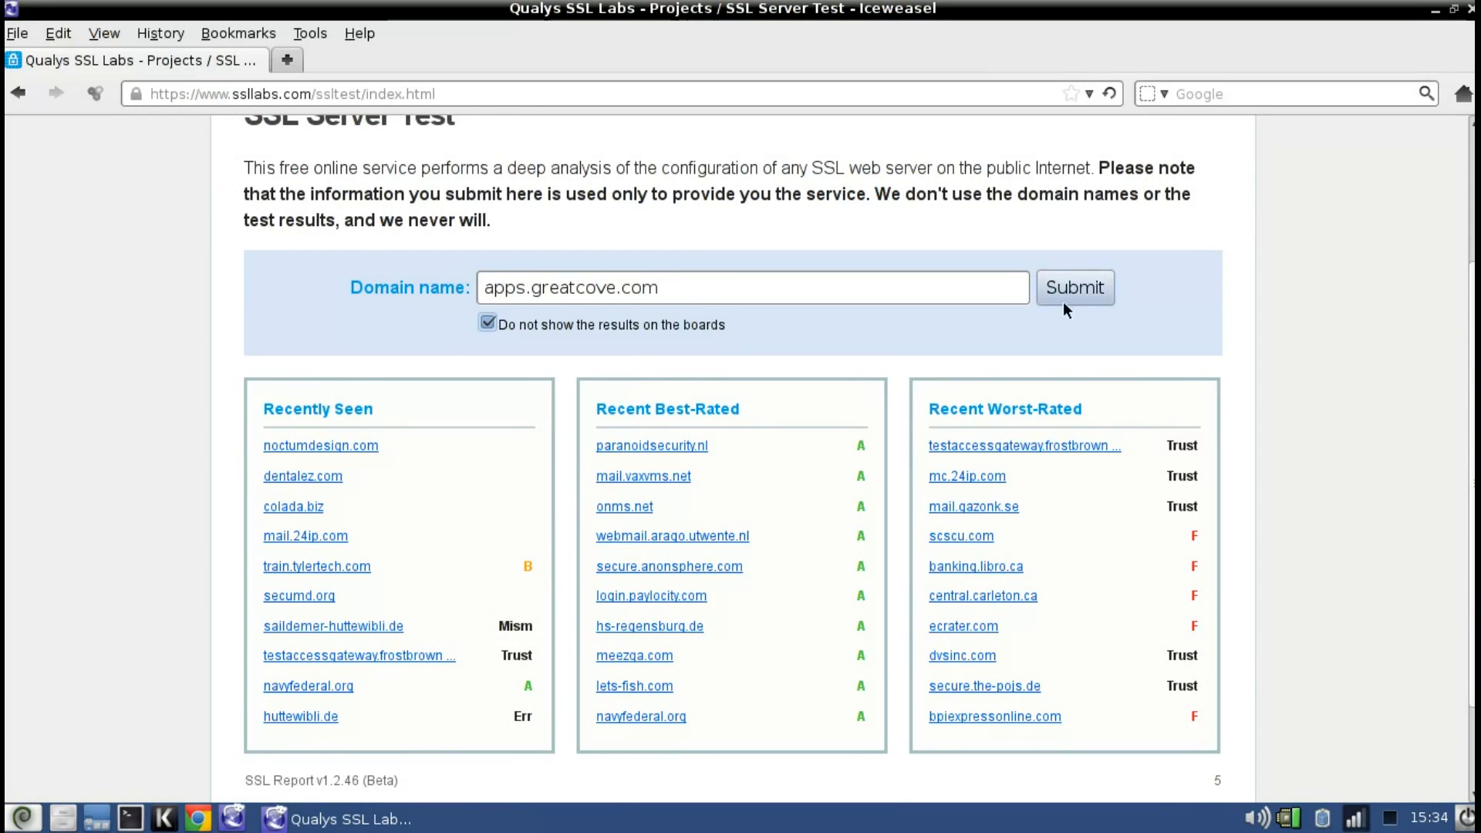
left_click(1074, 287)
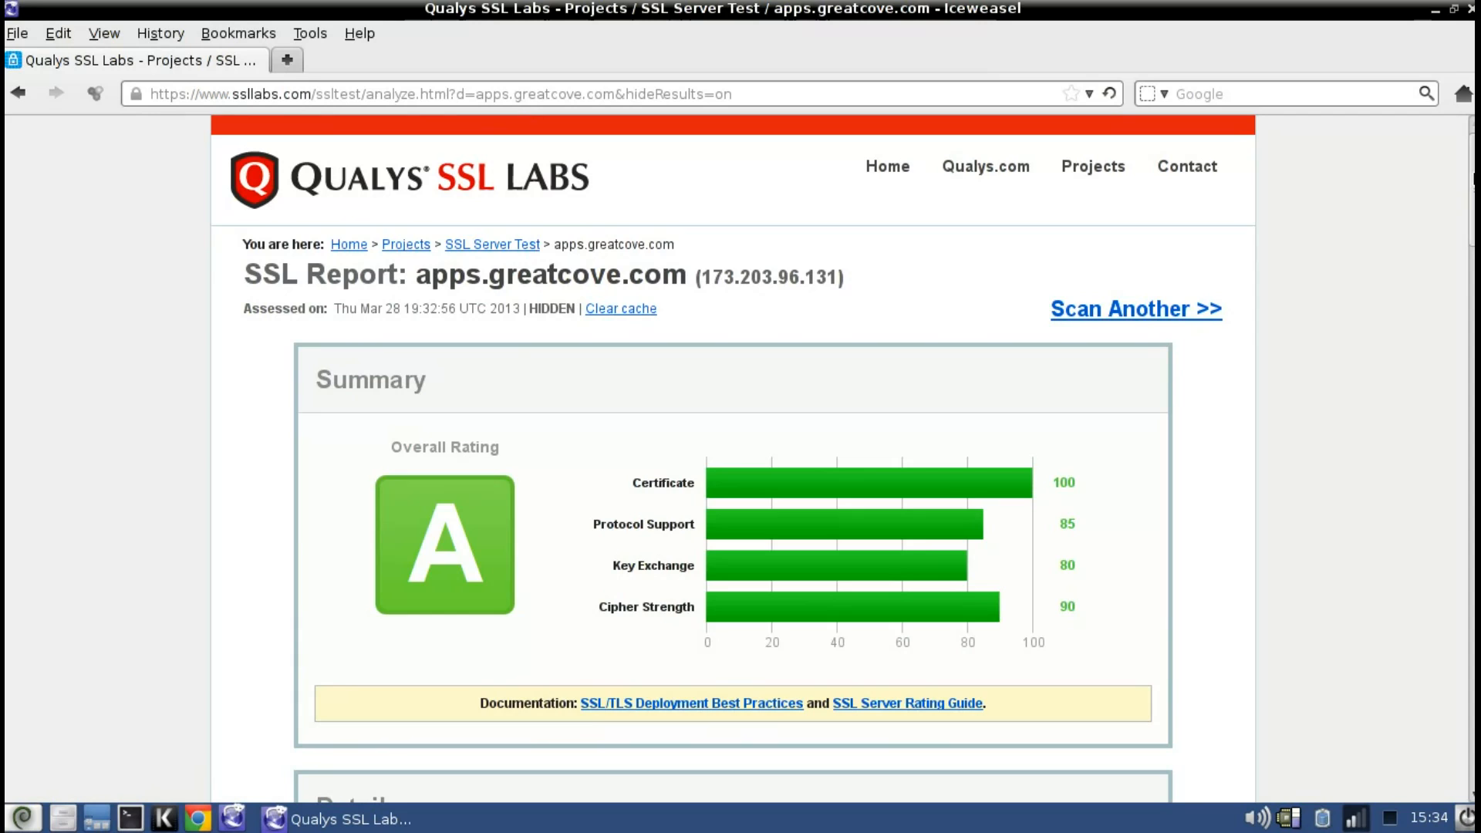
scroll("down", 3)
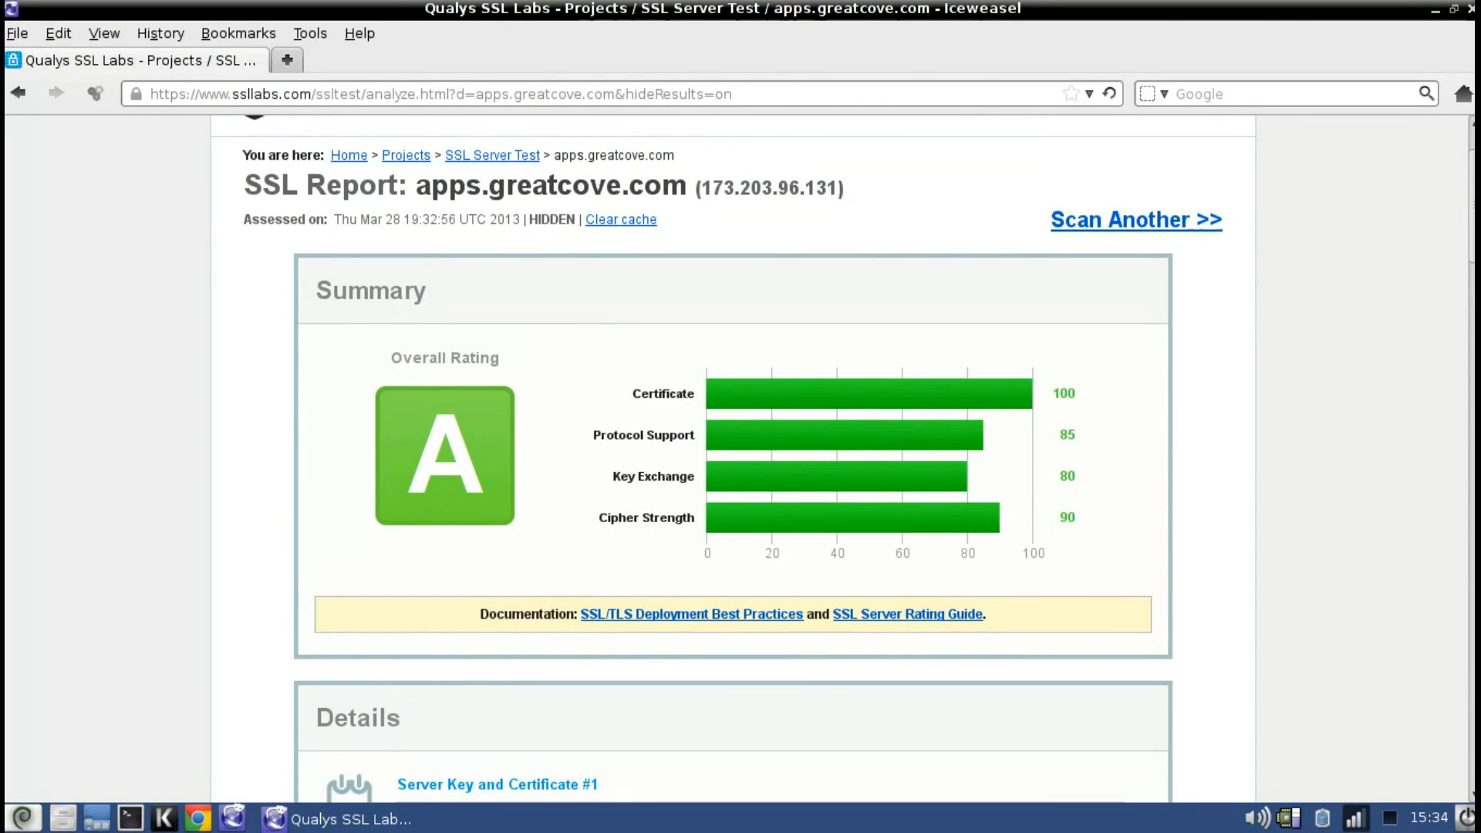
scroll("down", 3)
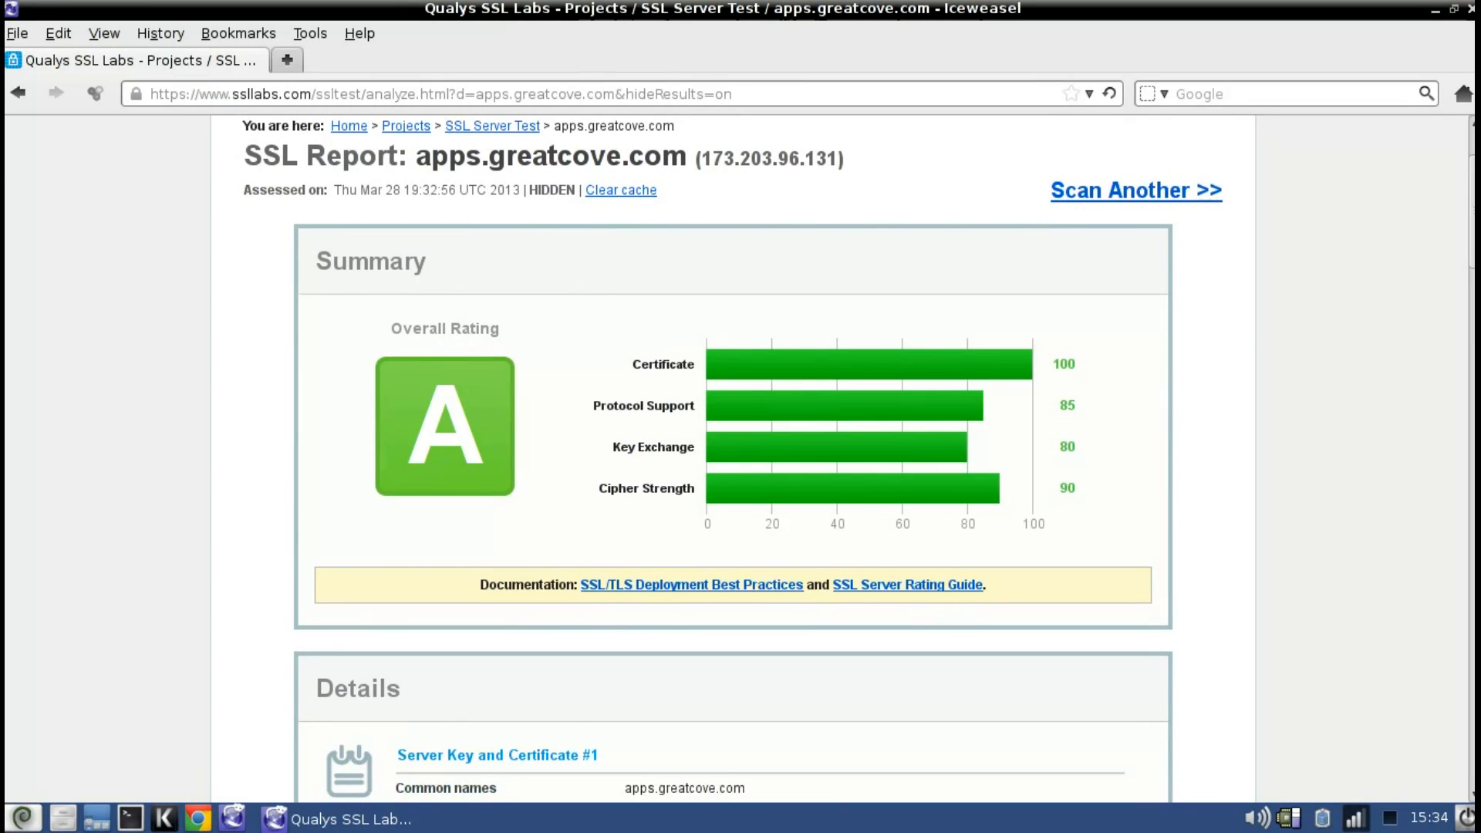
scroll("down", 3)
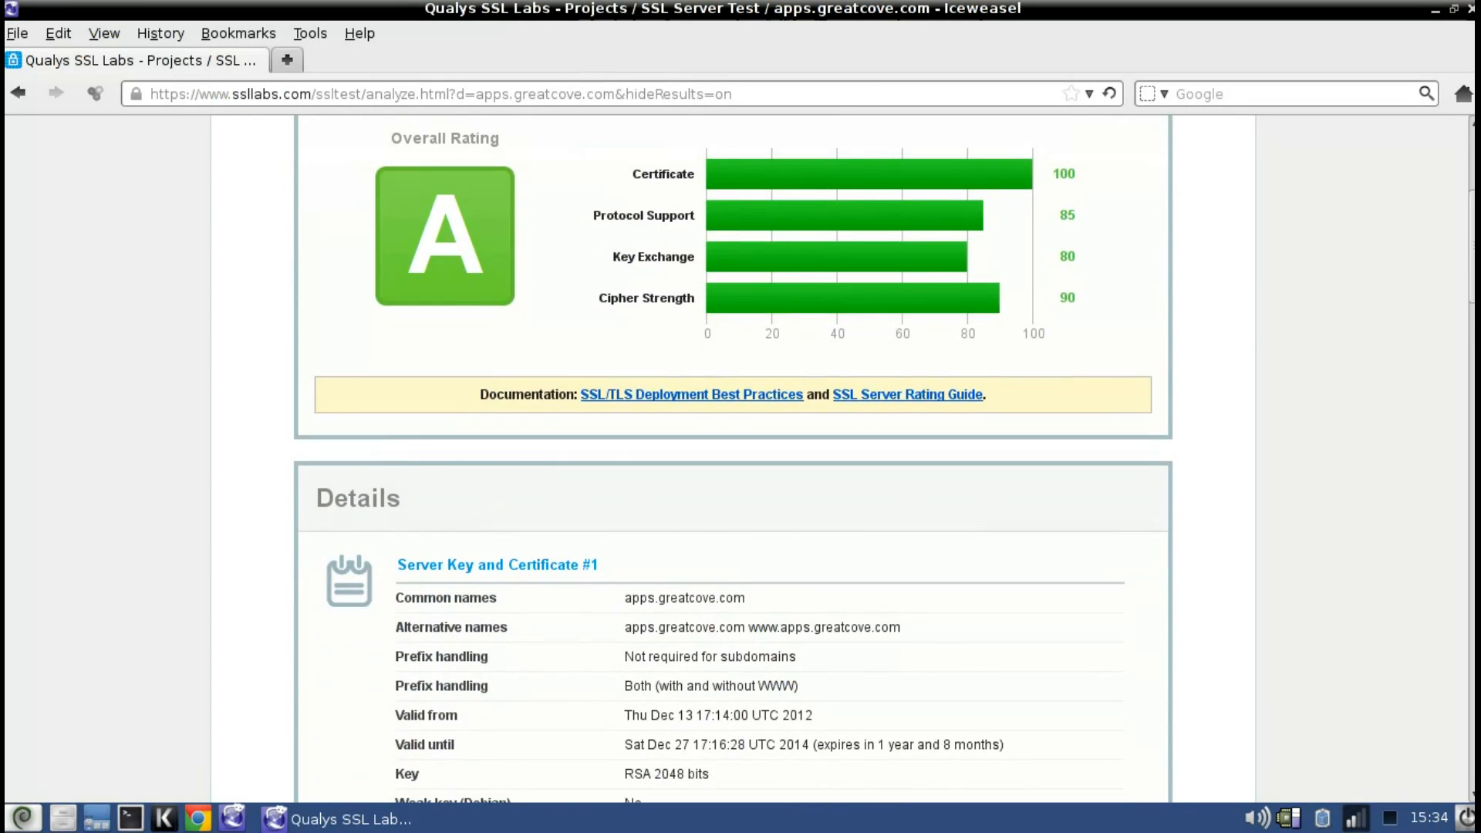
scroll("down", 3)
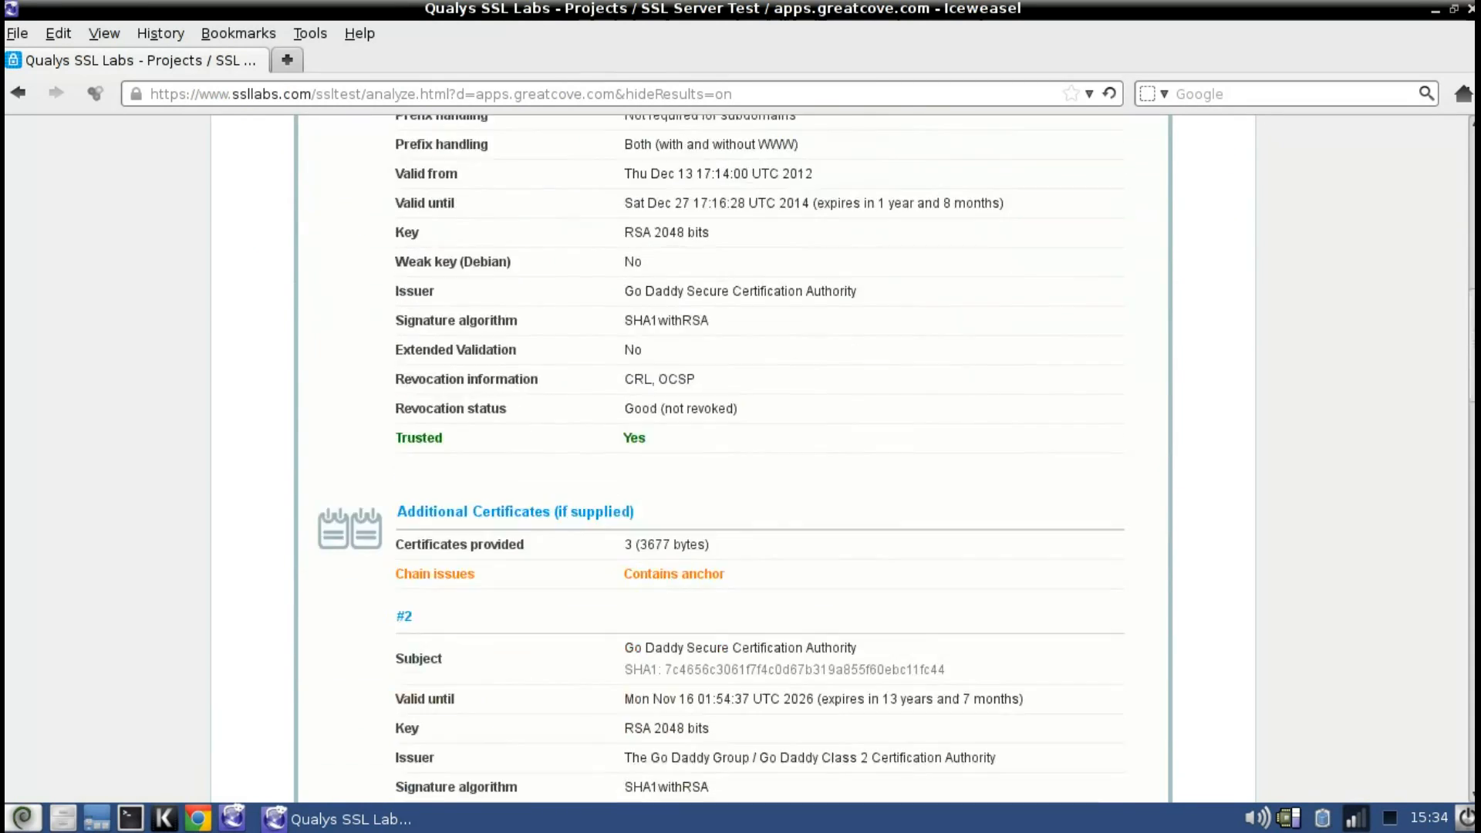
scroll("down", 3)
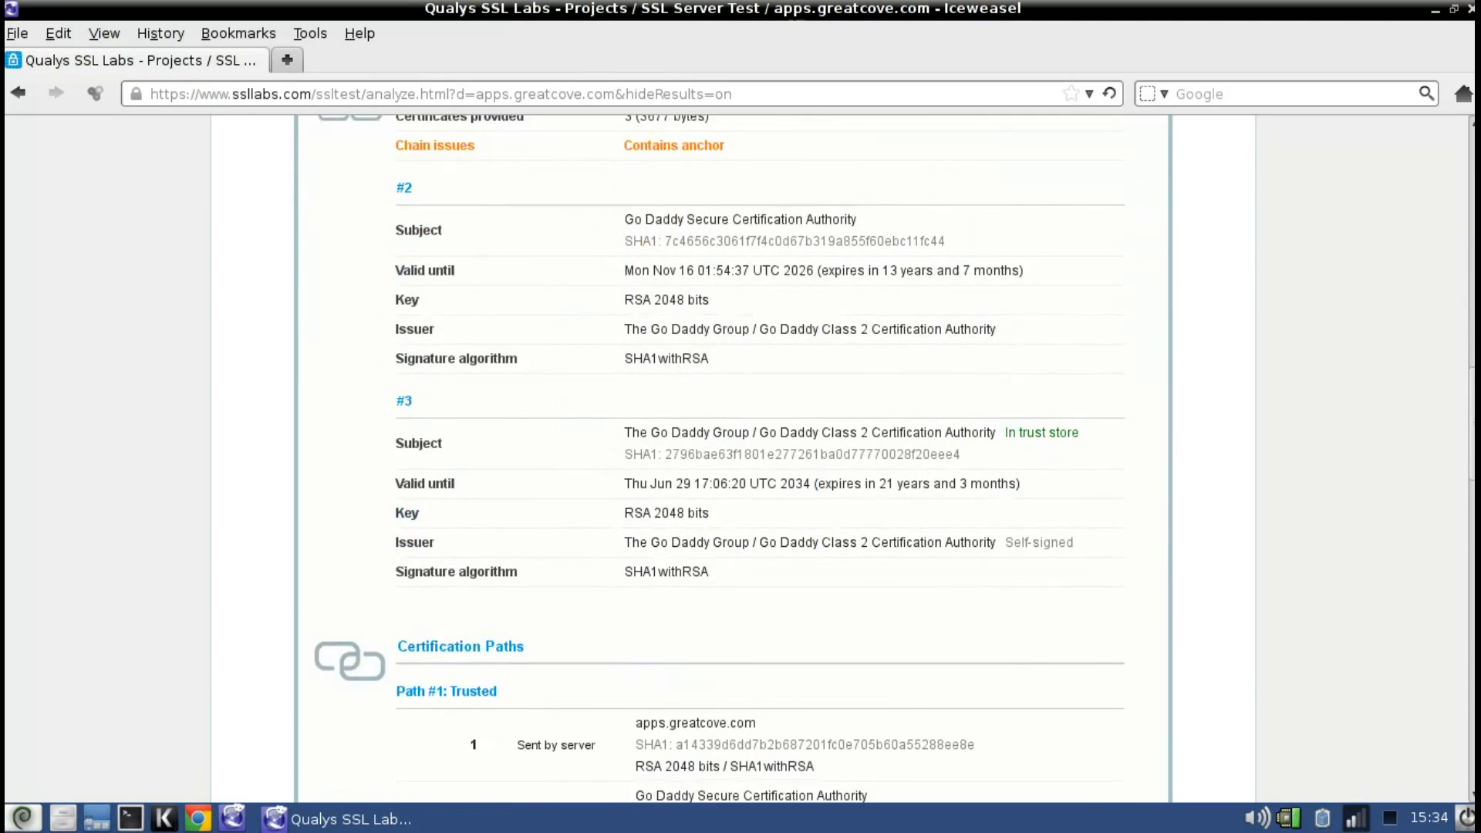
scroll("up", 3)
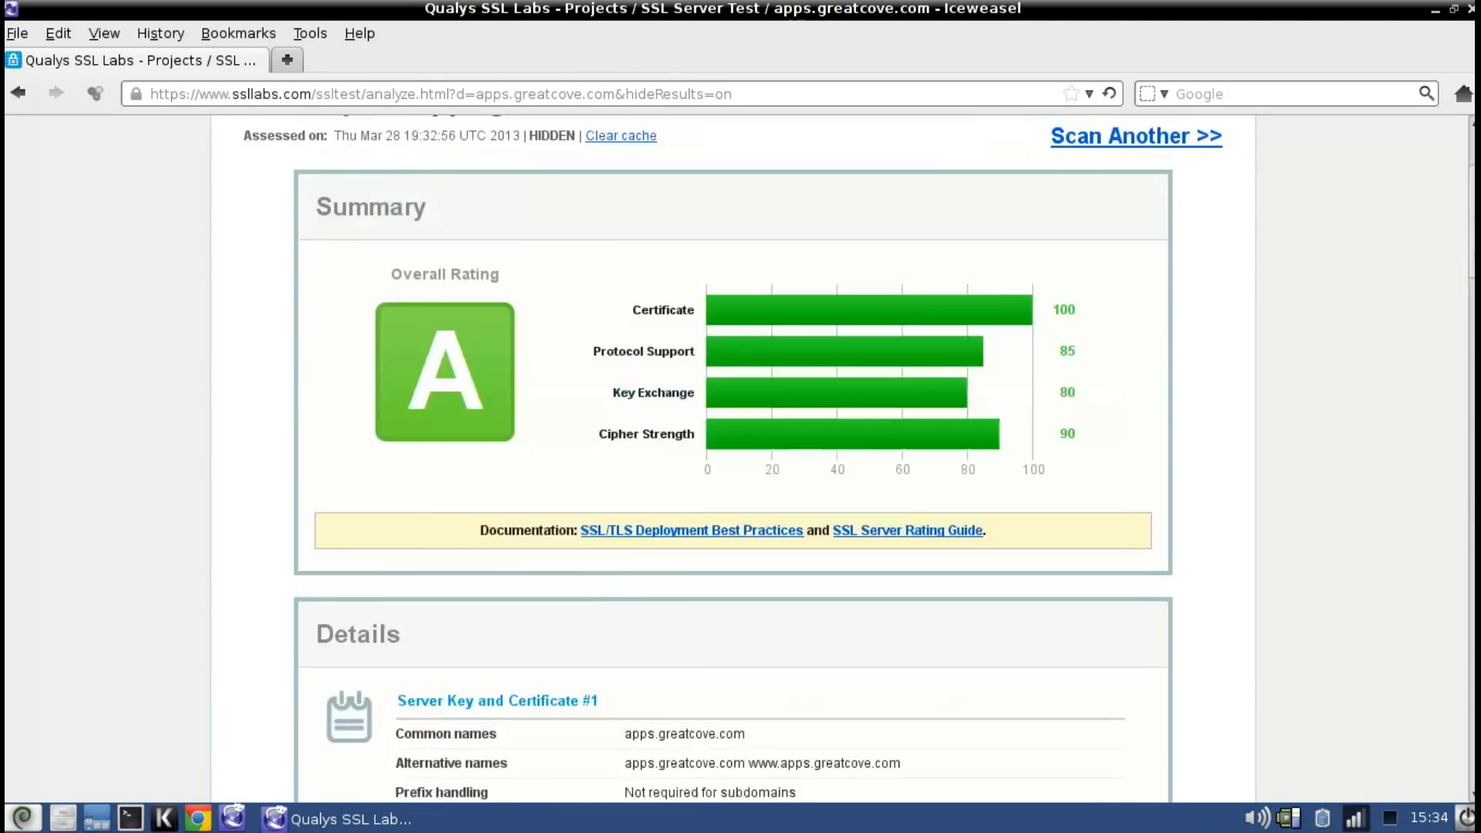
scroll("up", 3)
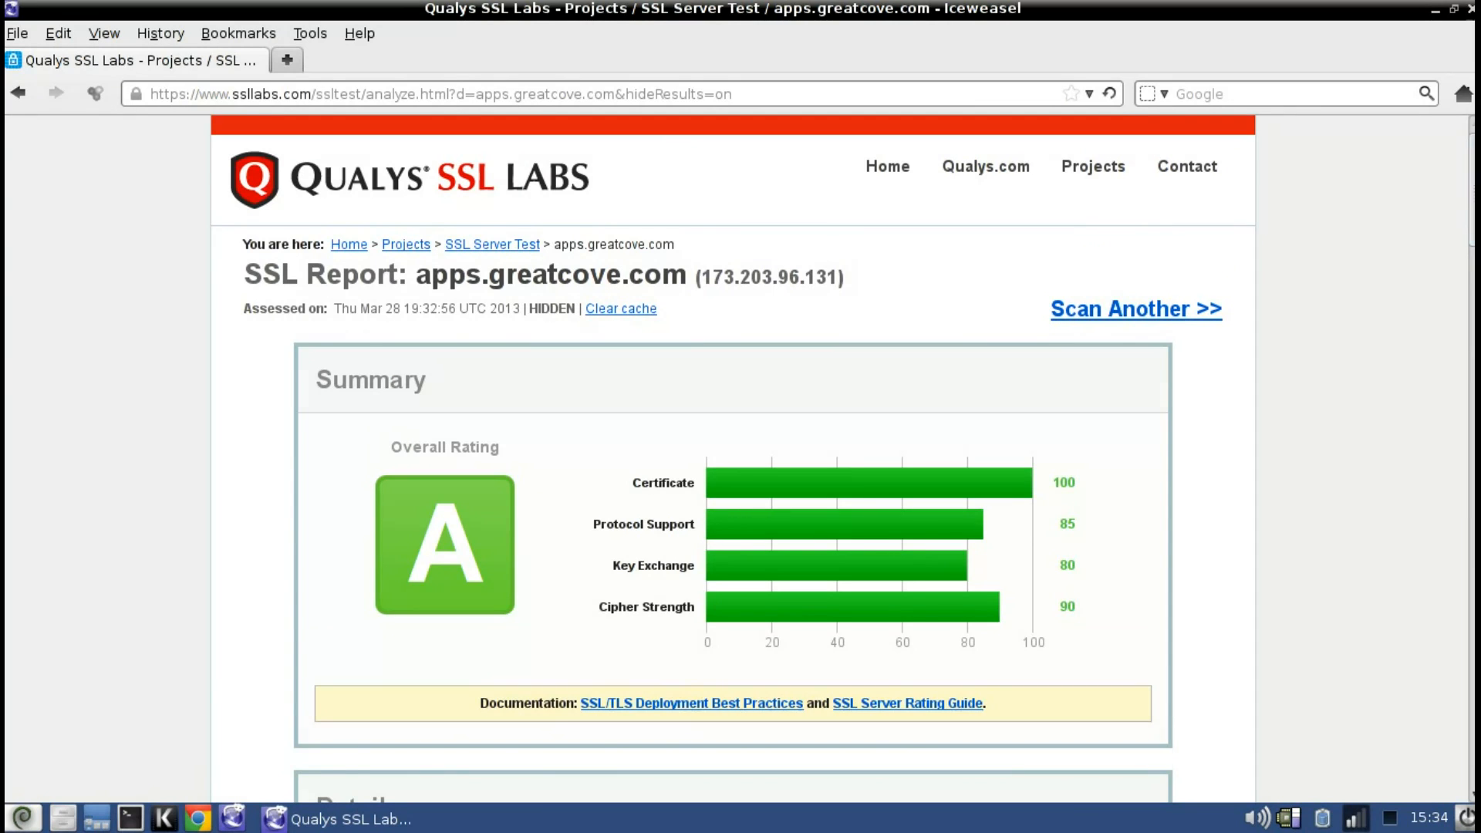
scroll("down", 3)
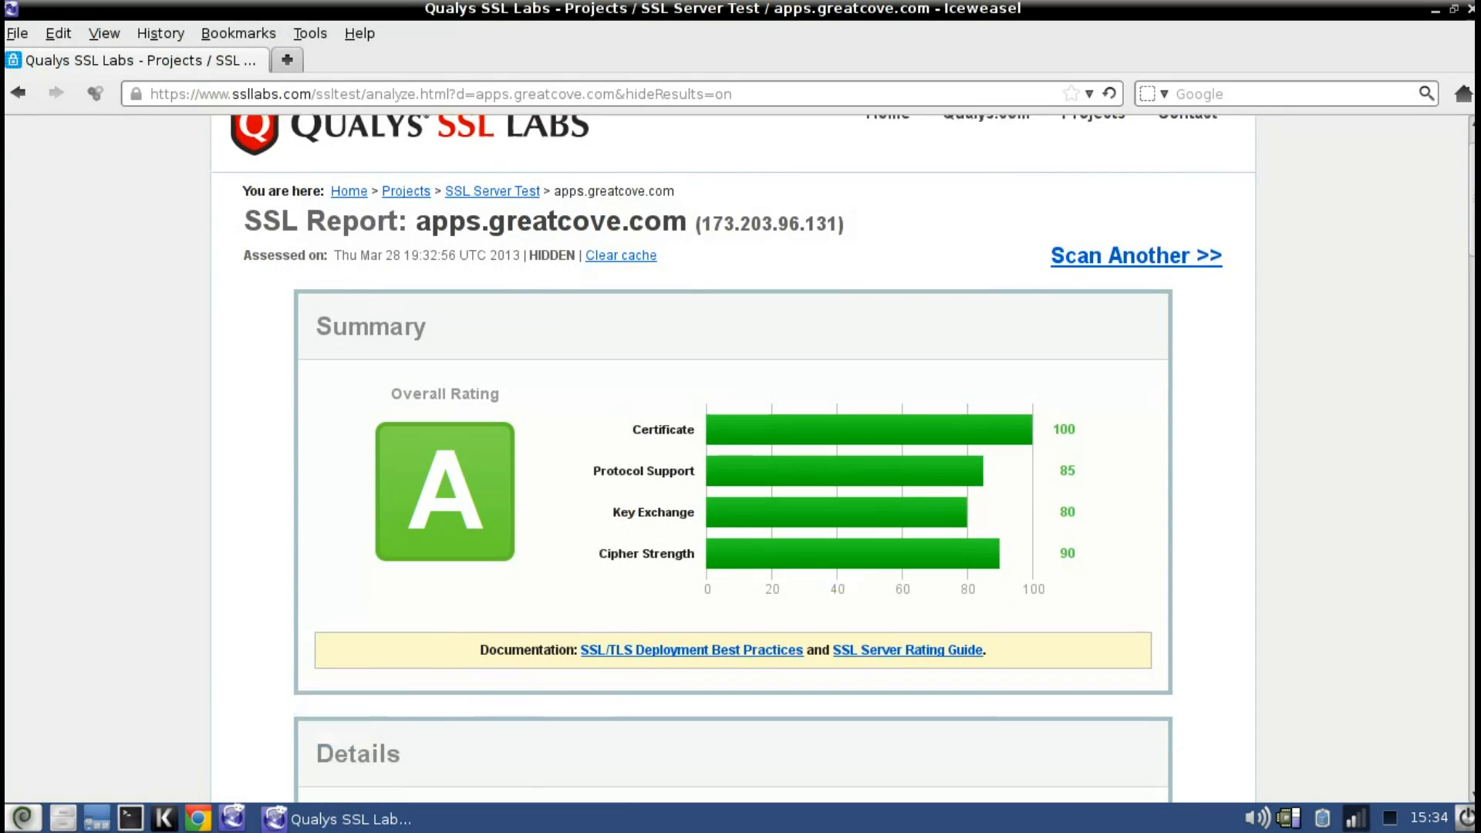
scroll("down", 3)
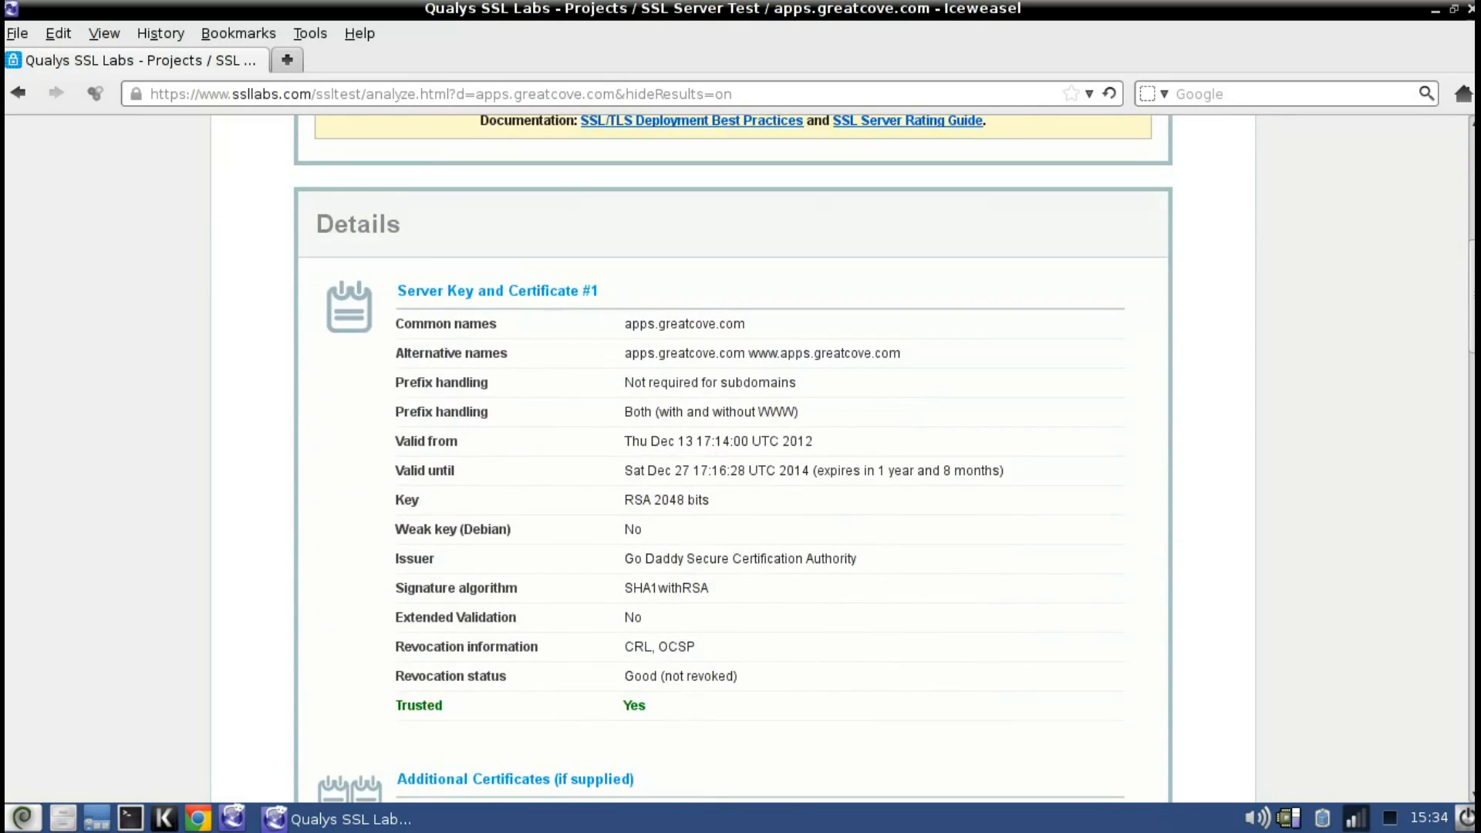
scroll("down", 3)
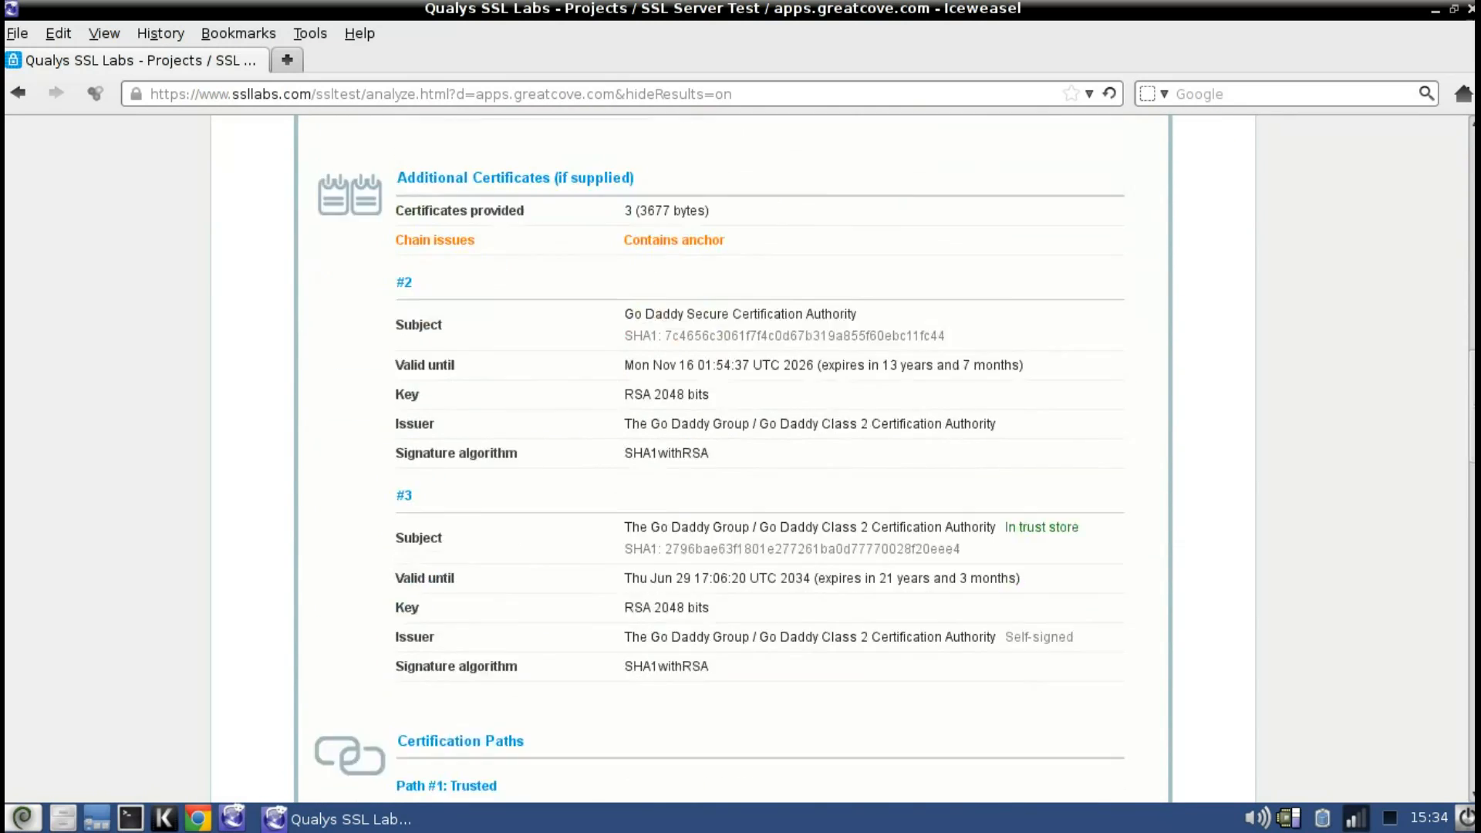
scroll("down", 3)
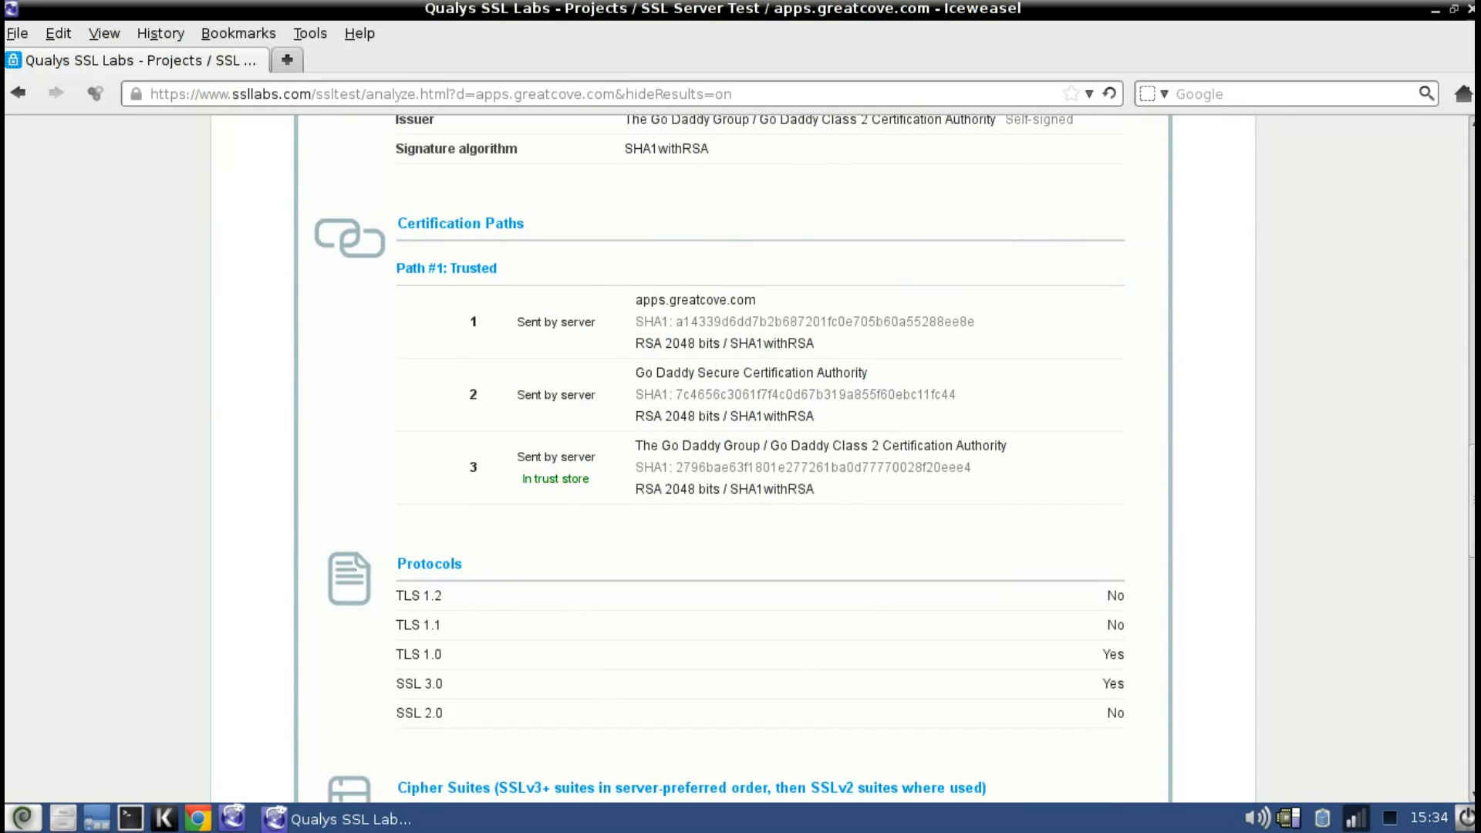
scroll("down", 3)
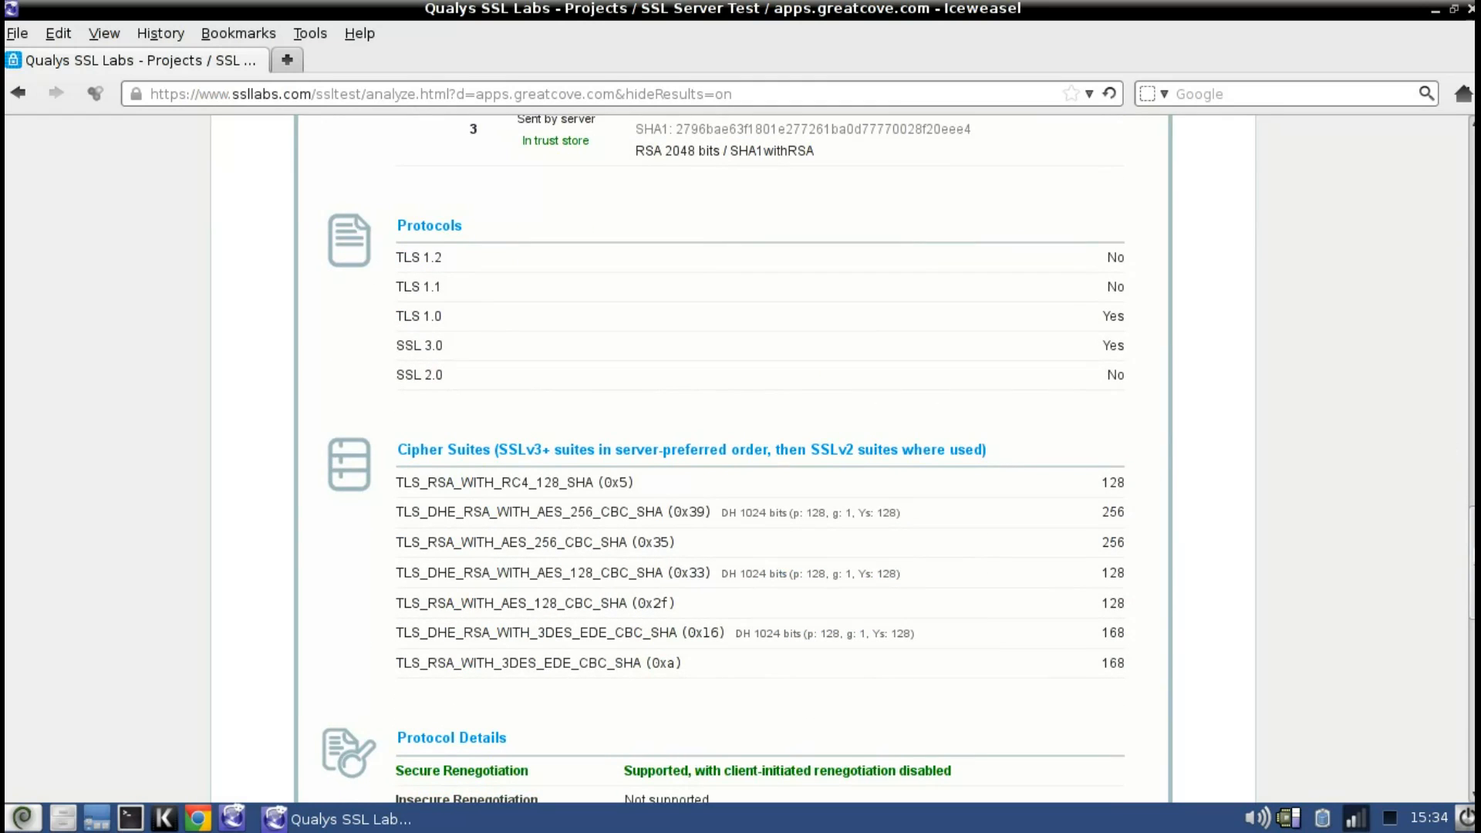
scroll("down", 3)
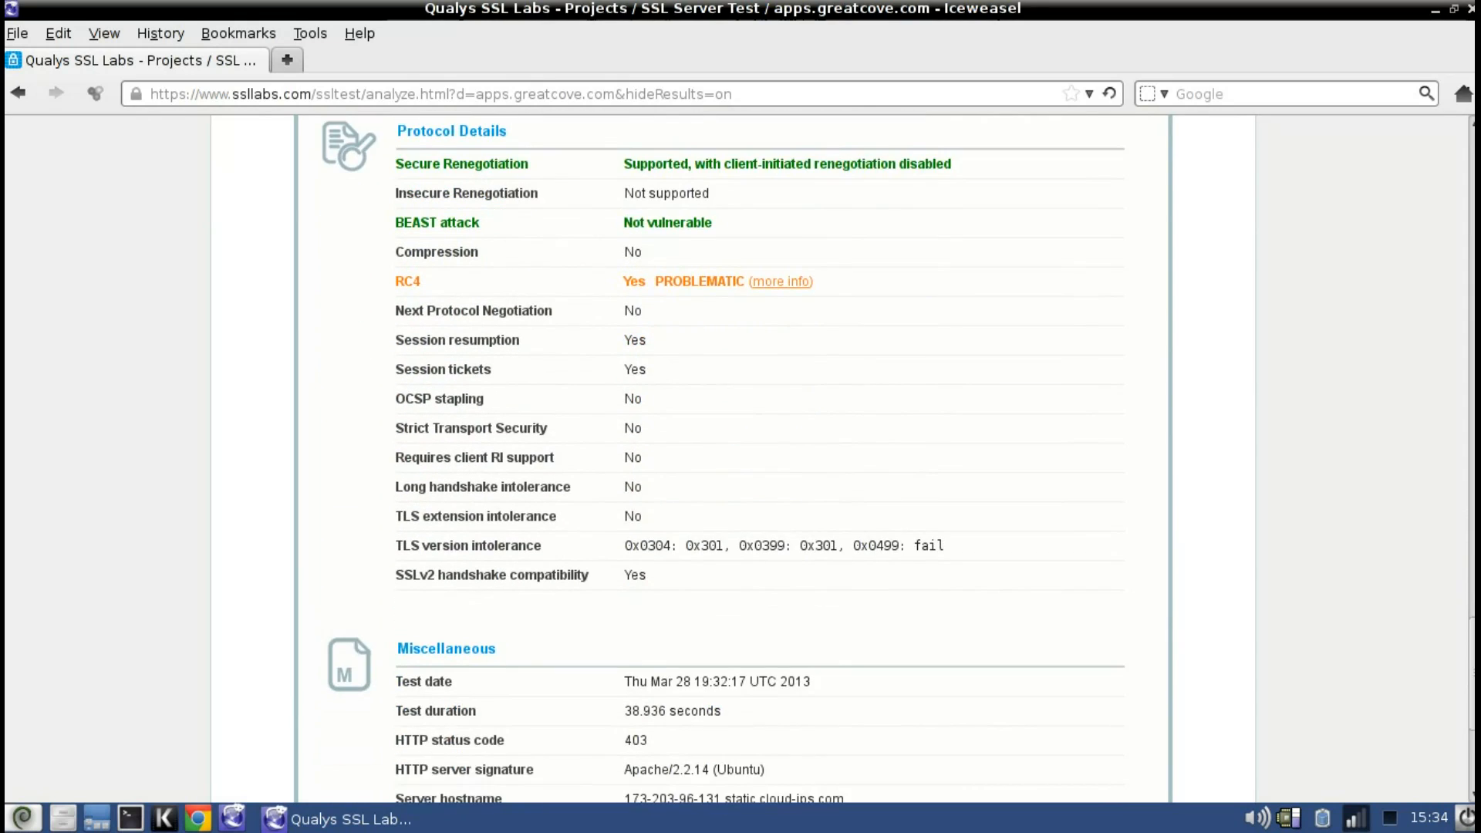
scroll("down", 3)
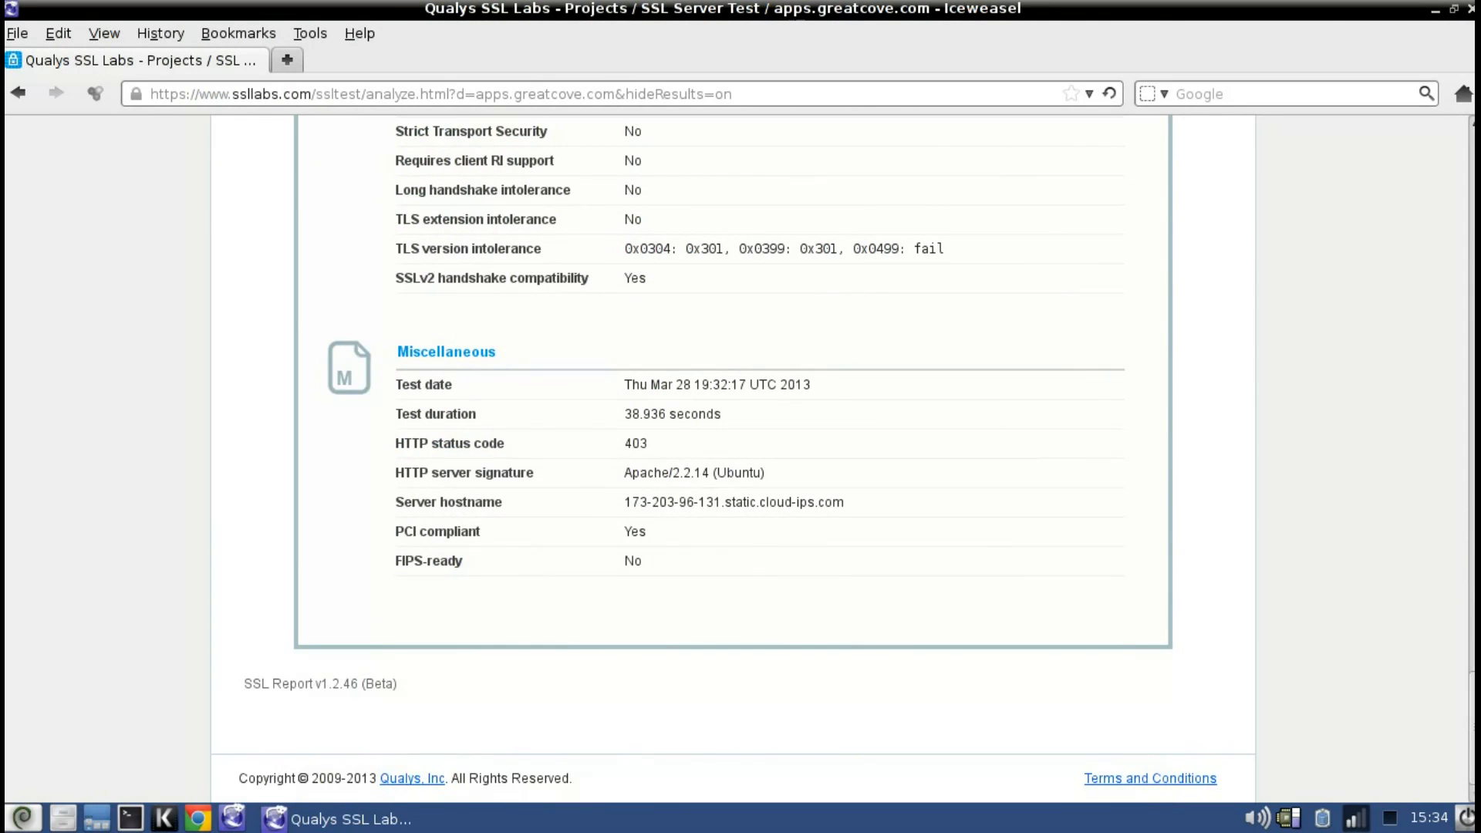
scroll("up", 3)
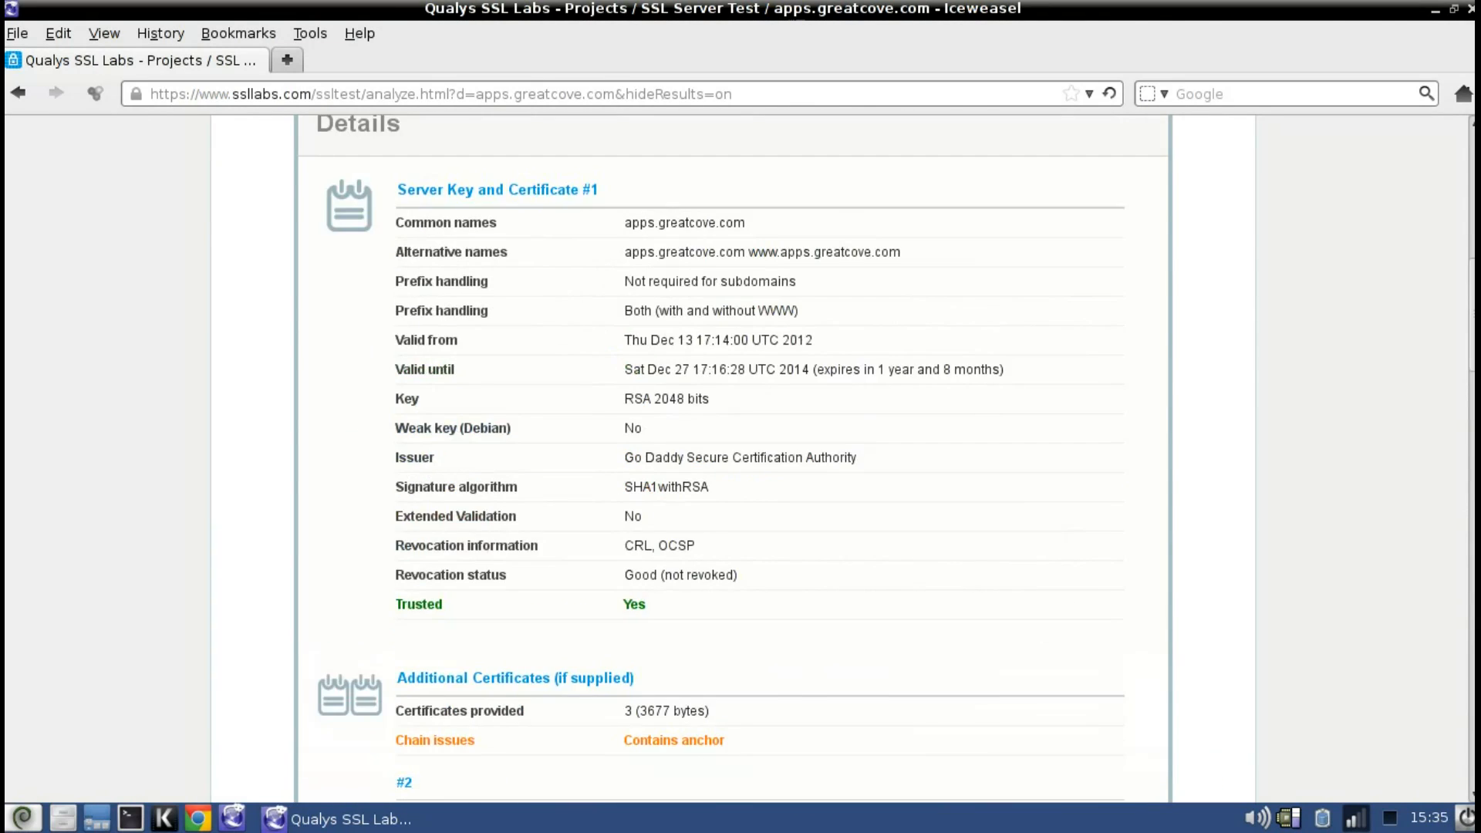
scroll("up", 3)
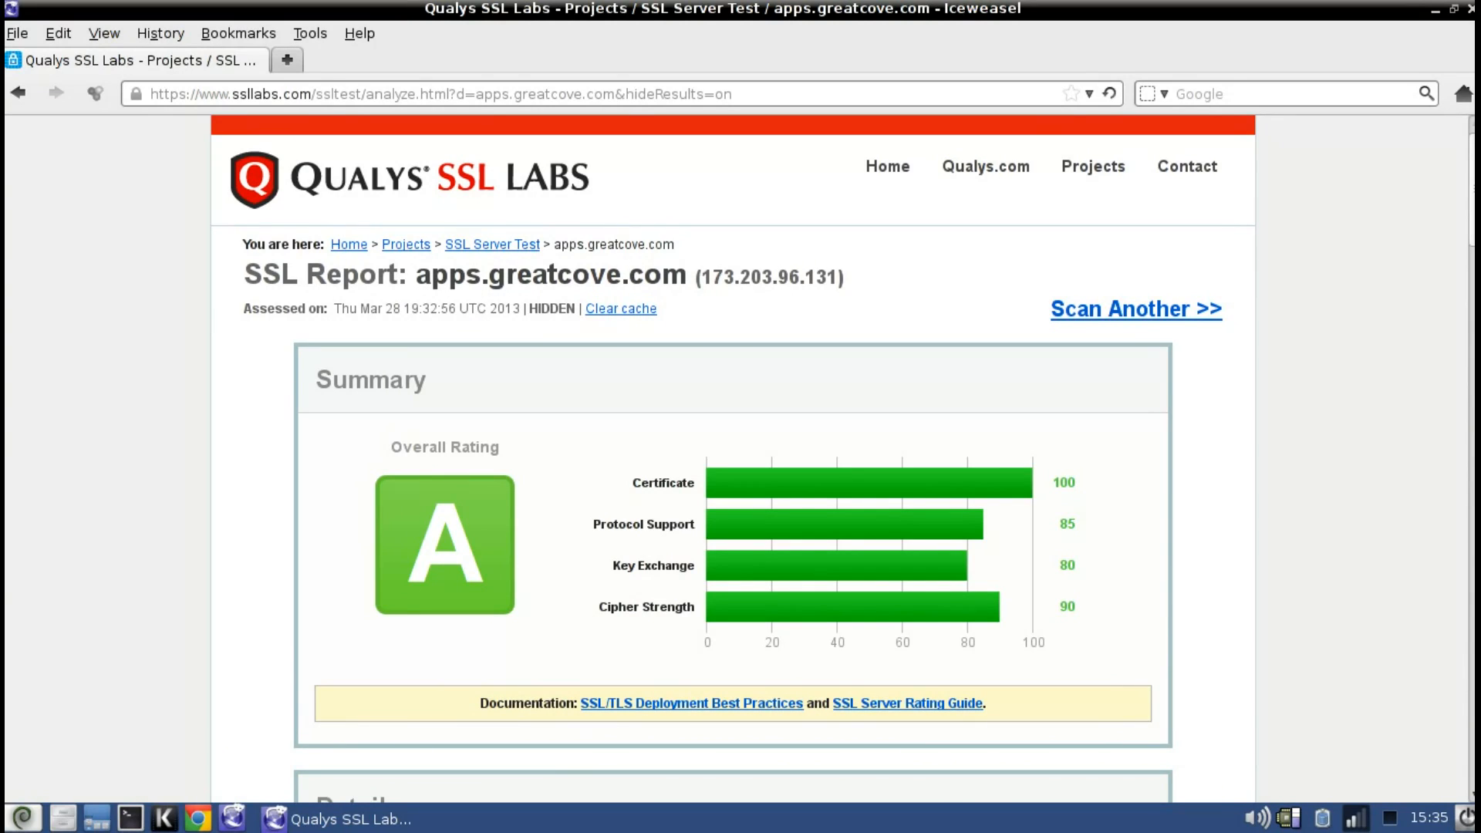
mouse_move(1450, 777)
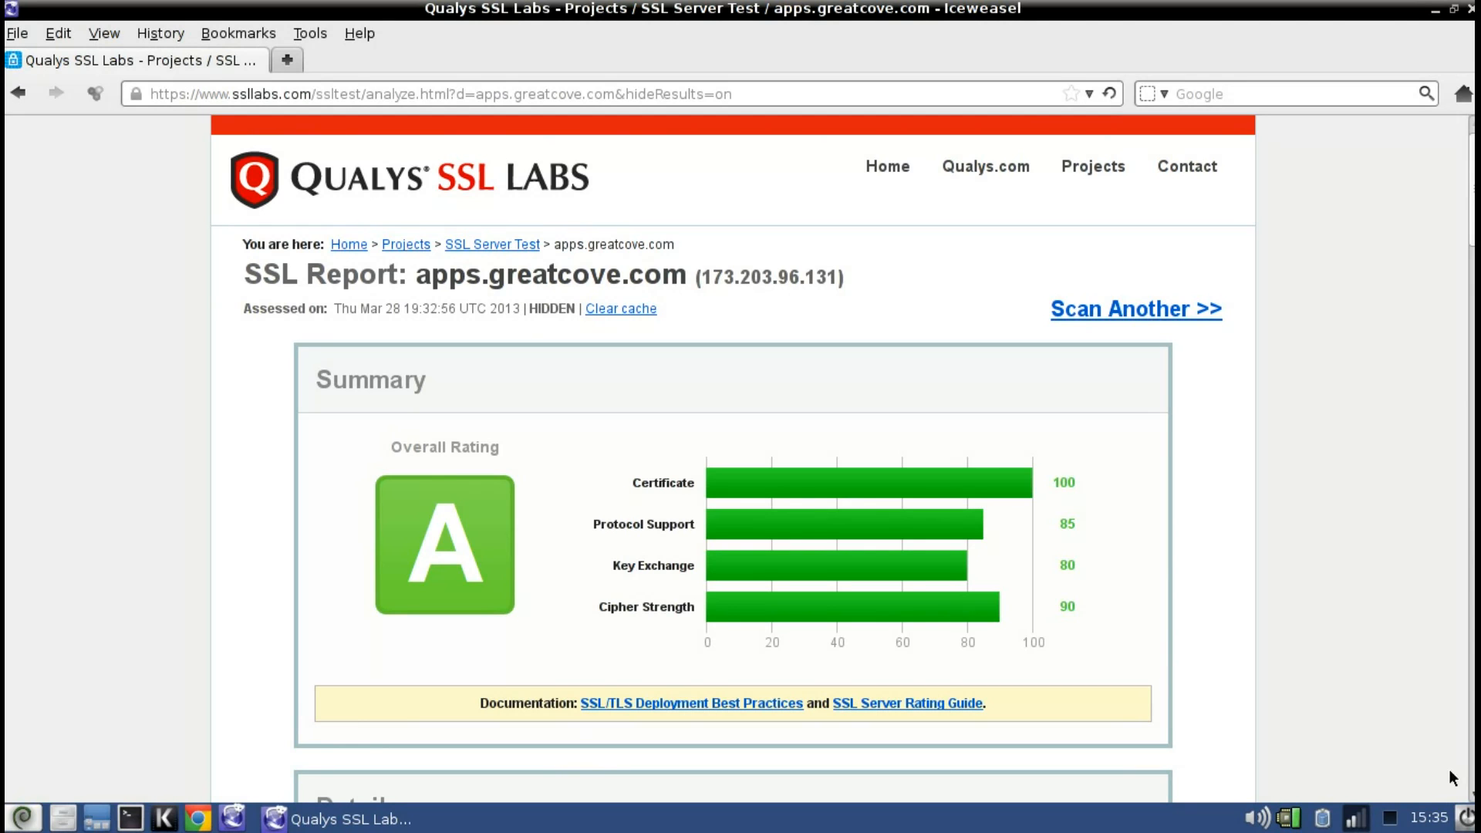